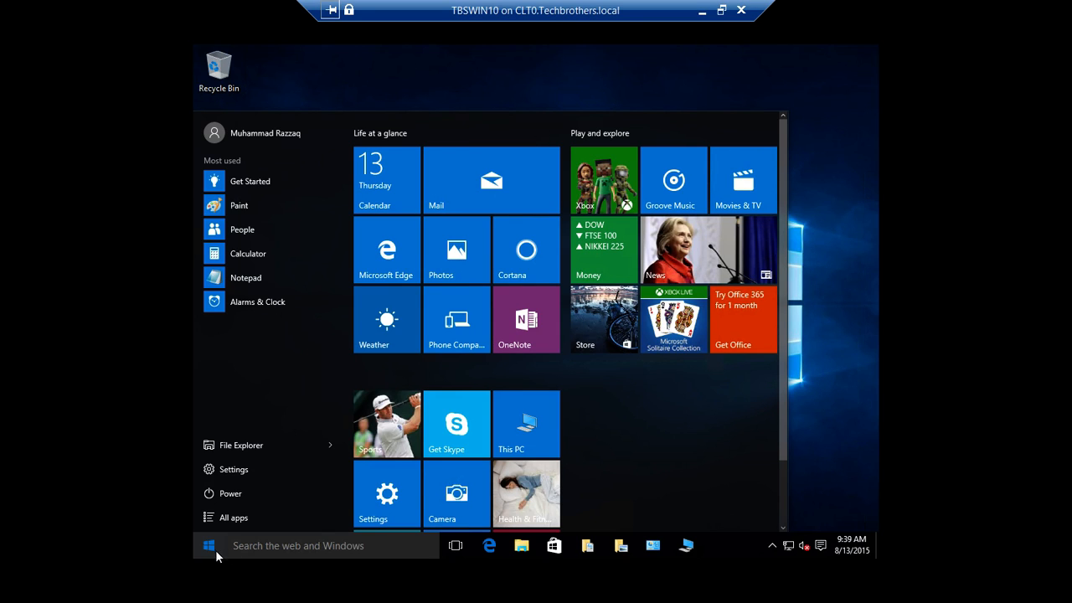
Step: Close the Start menu, returning to the Windows 10 desktop
left_click(207, 546)
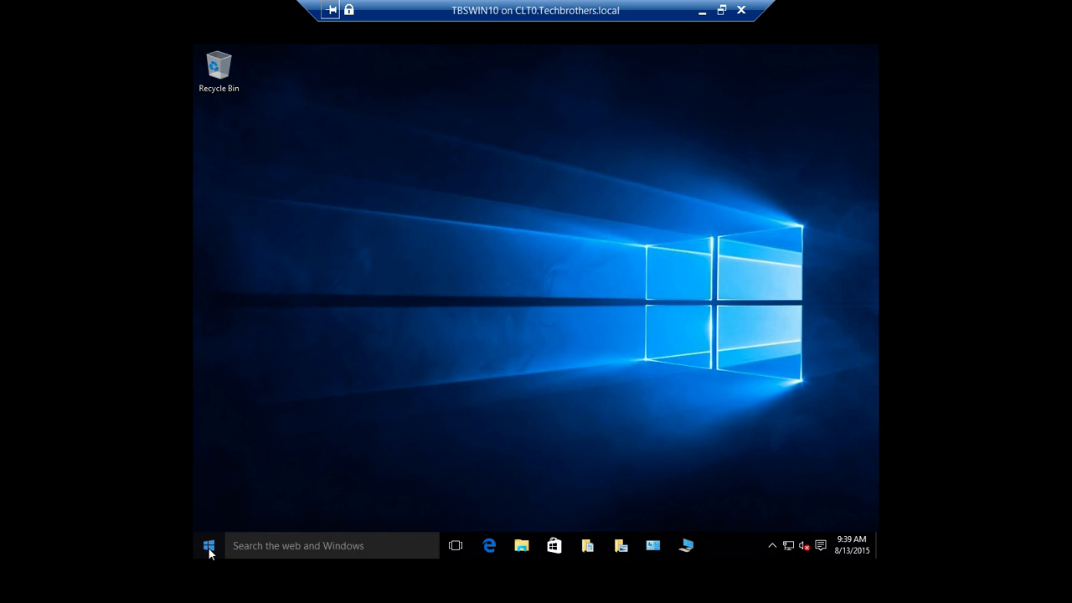
mouse_move(222, 549)
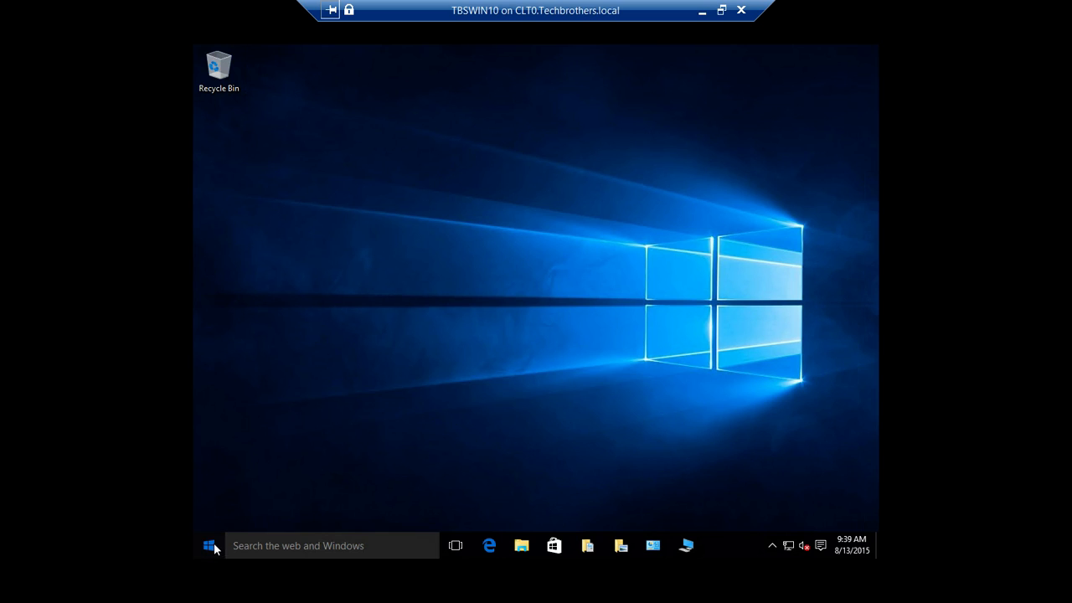
Step: Bring up the Start menu with its most-used apps list and live tiles
left_click(208, 546)
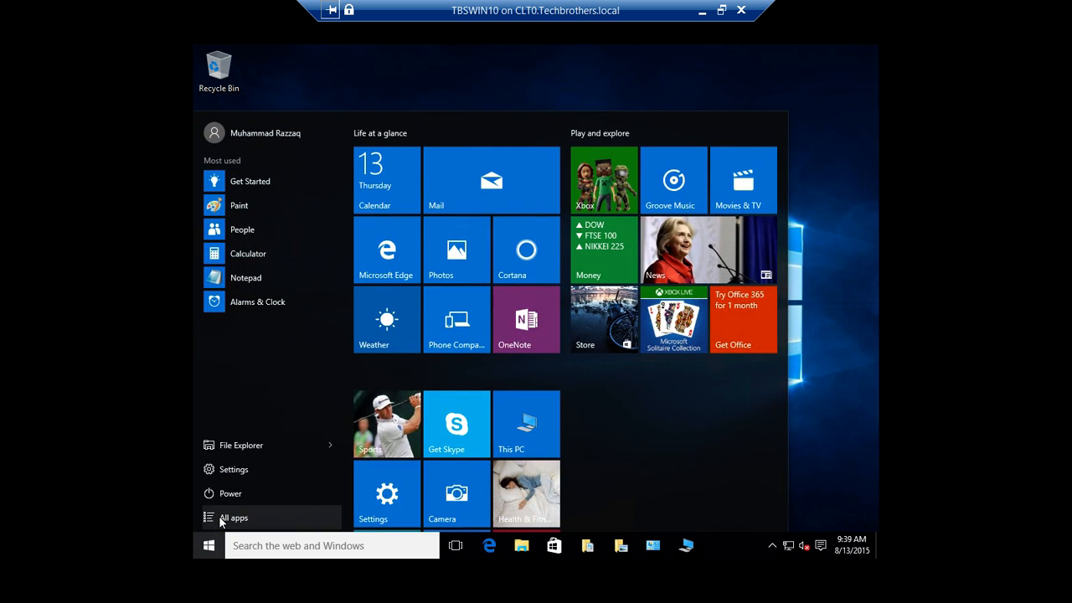
mouse_move(293, 188)
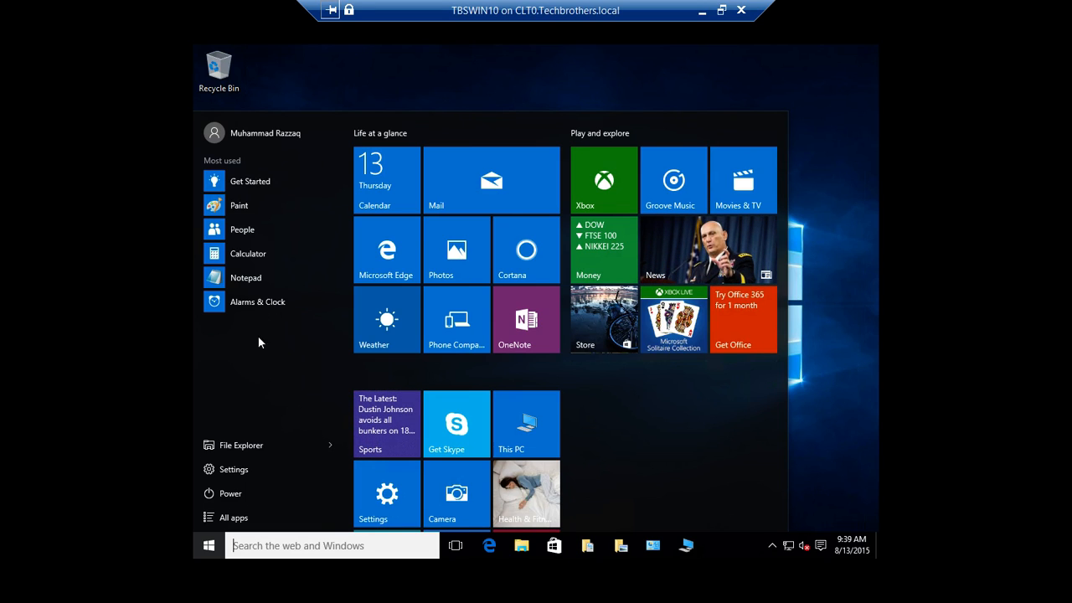
mouse_move(269, 493)
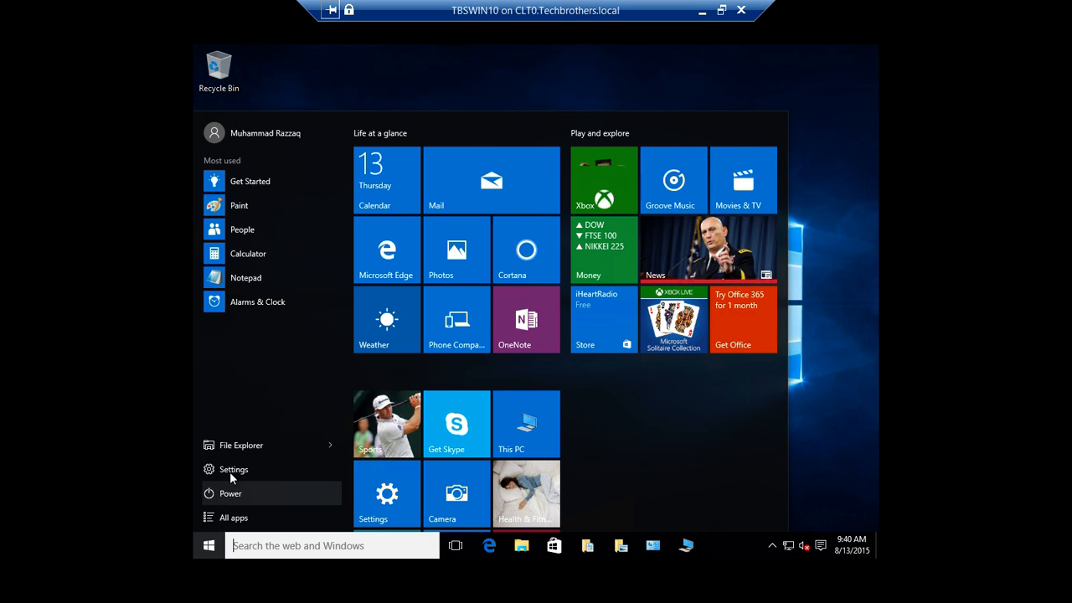
mouse_move(245, 522)
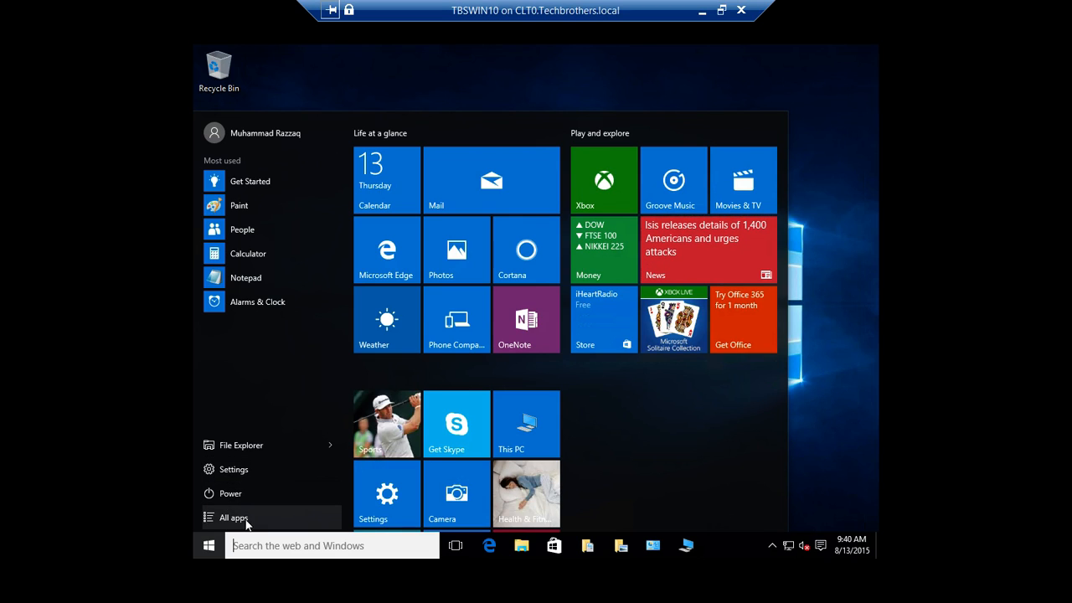
mouse_move(255, 446)
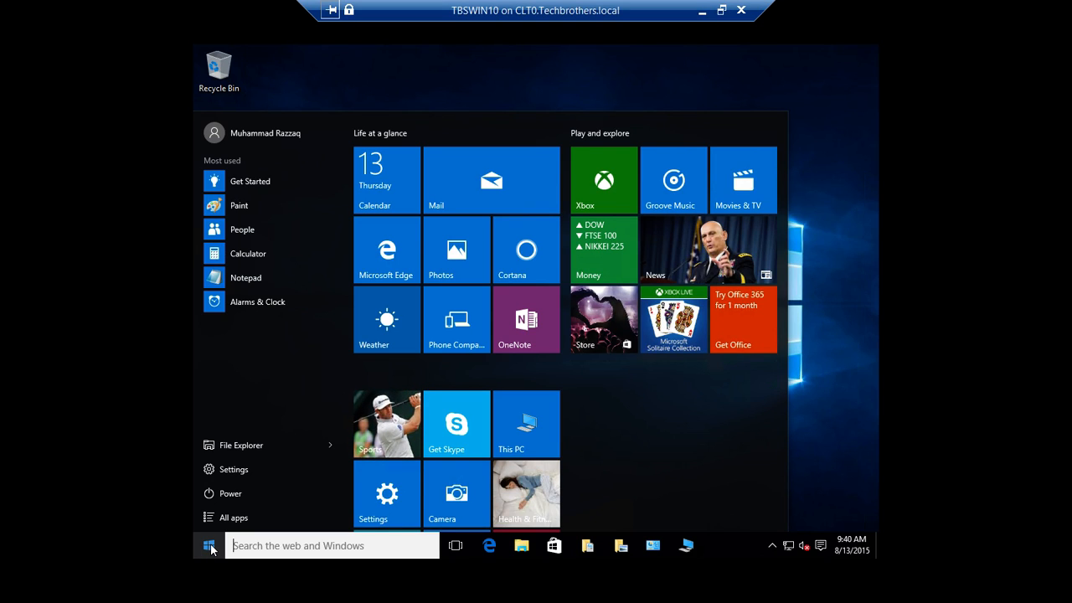
mouse_move(234, 469)
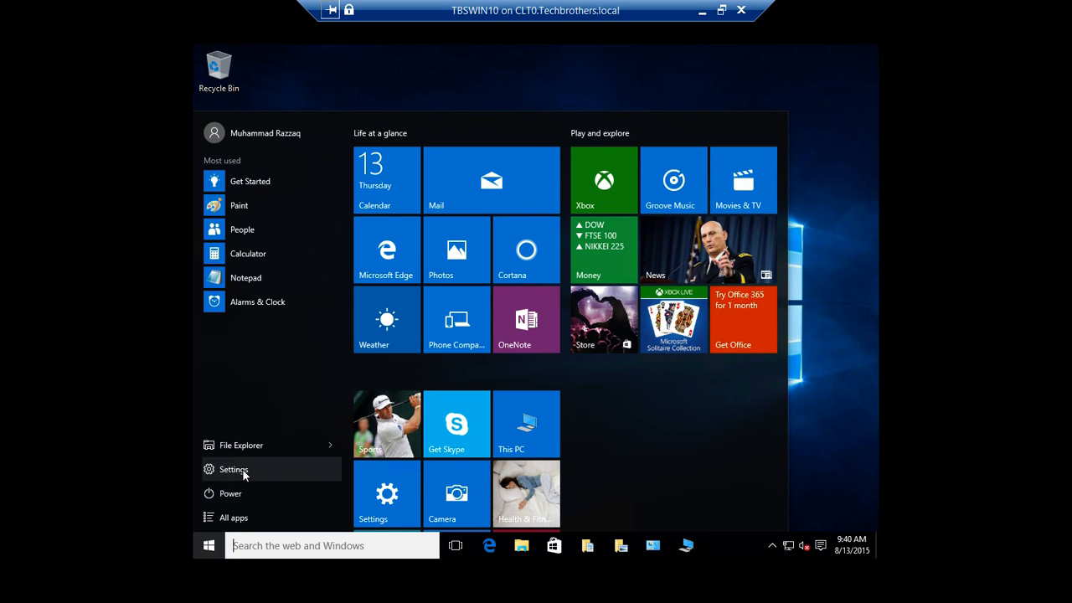
mouse_move(245, 492)
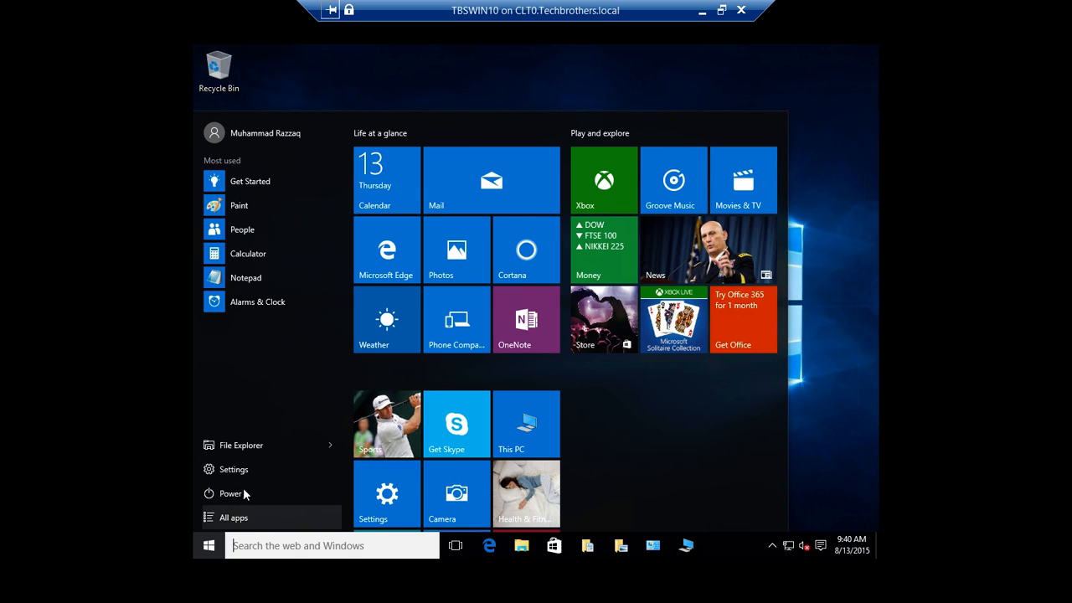
mouse_move(243, 446)
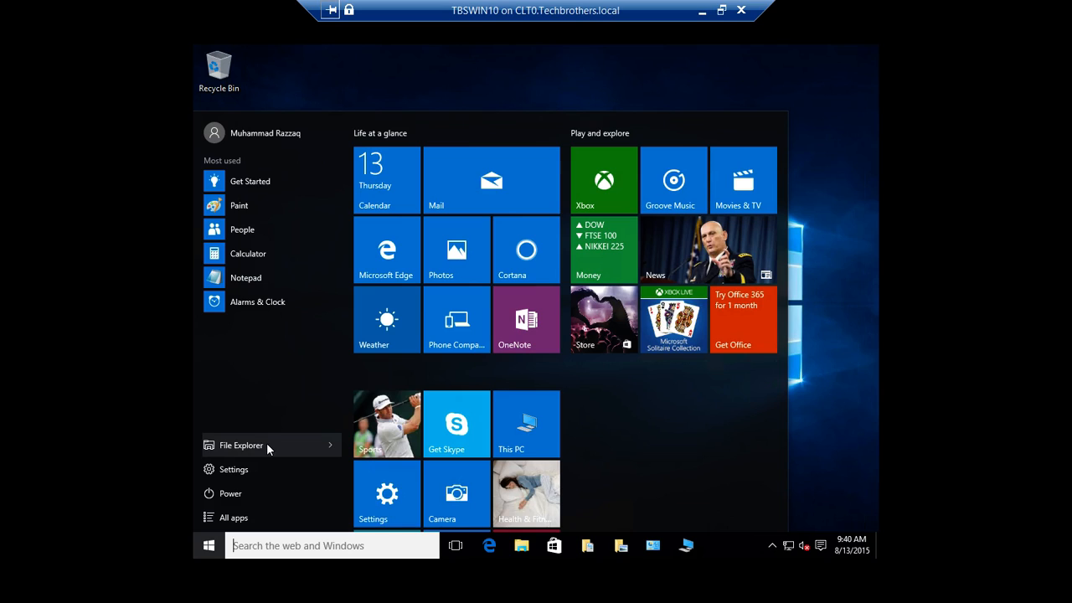
mouse_move(238, 493)
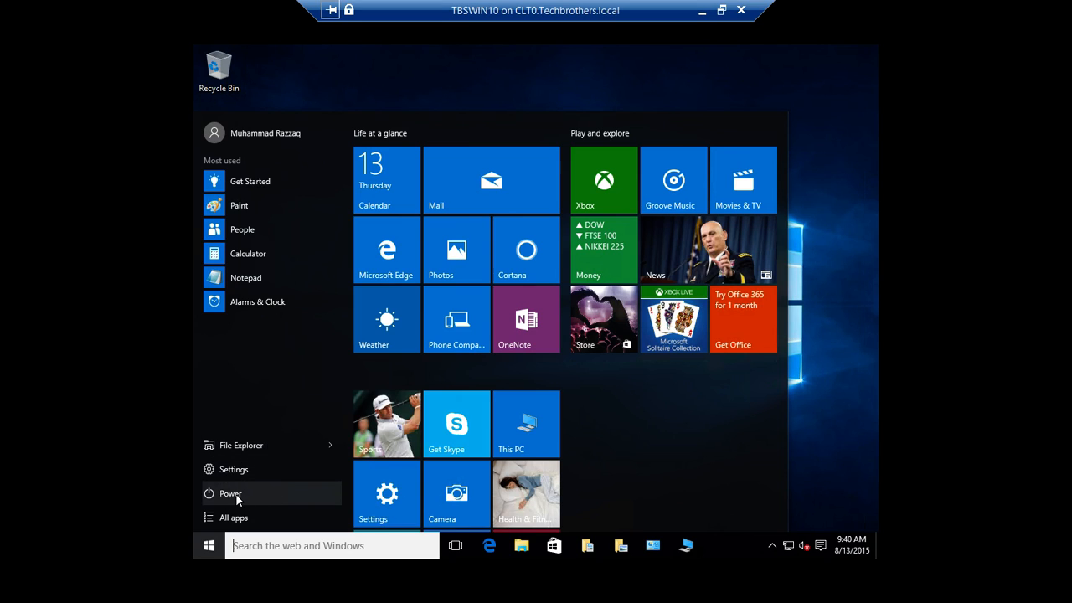
Step: Show the Power options (Shut down, Restart), then dismiss the Start menu to the desktop
left_click(231, 492)
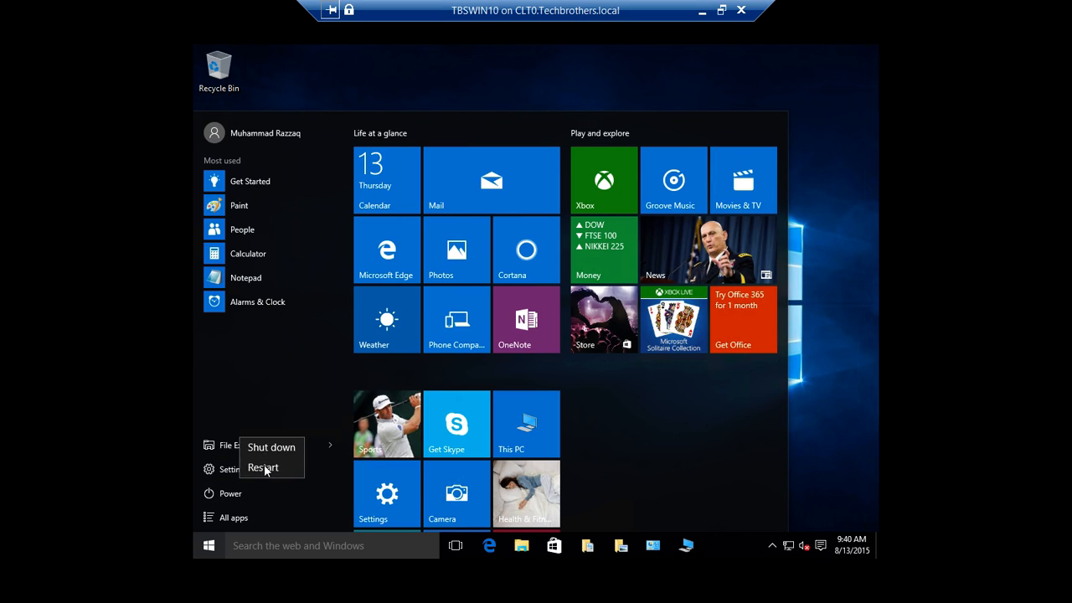
mouse_move(265, 468)
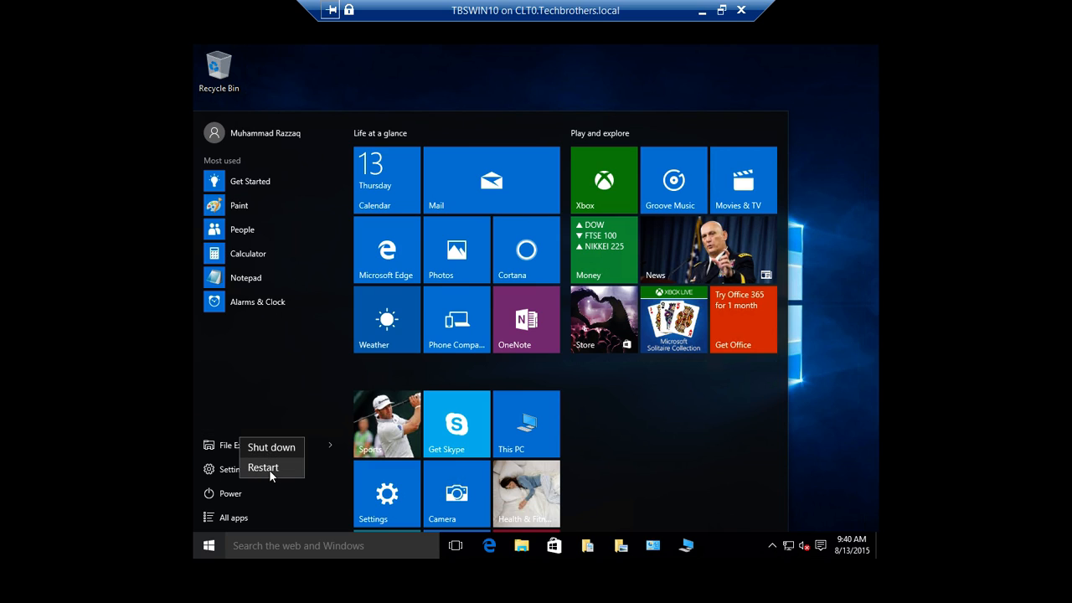
mouse_move(285, 503)
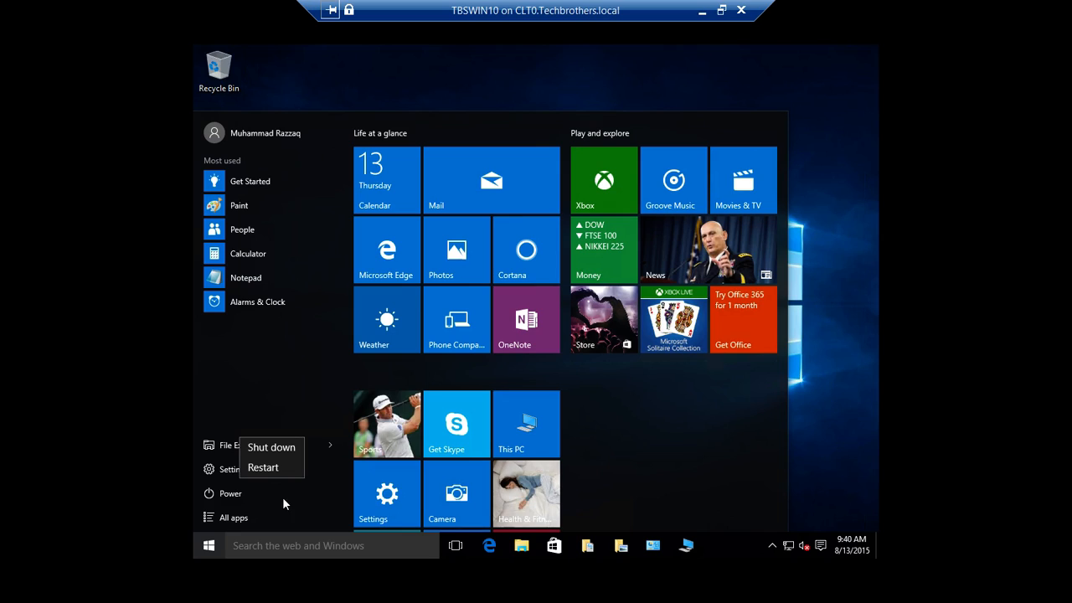
mouse_move(209, 546)
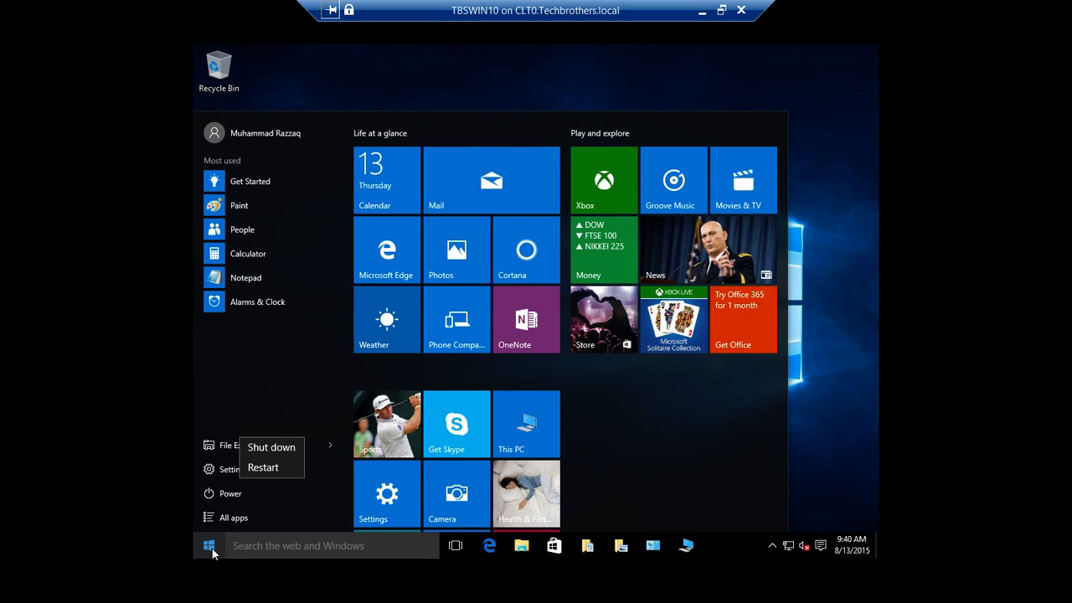
mouse_move(199, 492)
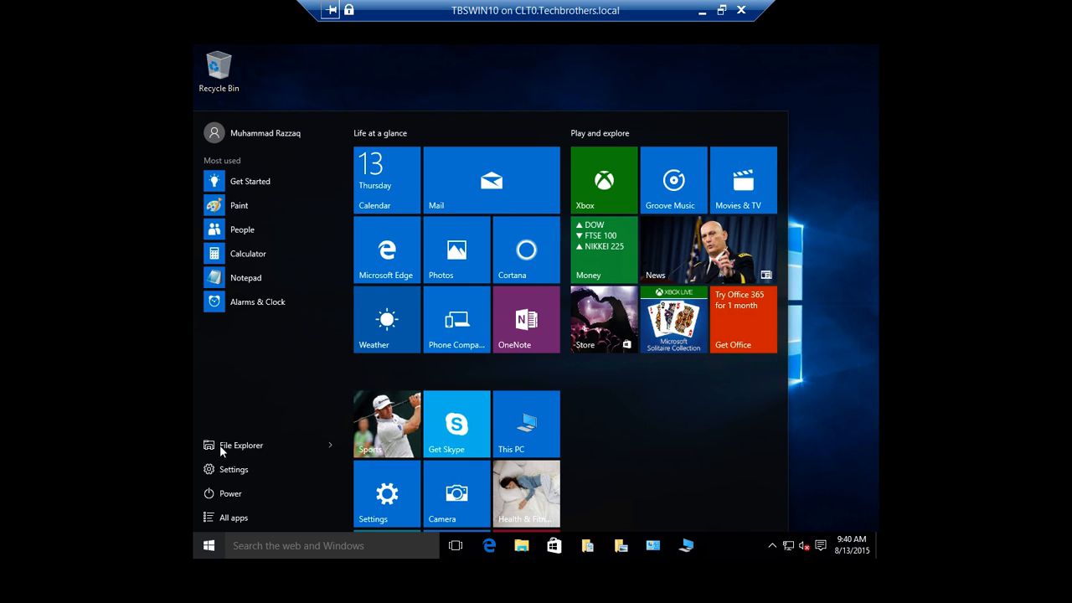
left_click(241, 445)
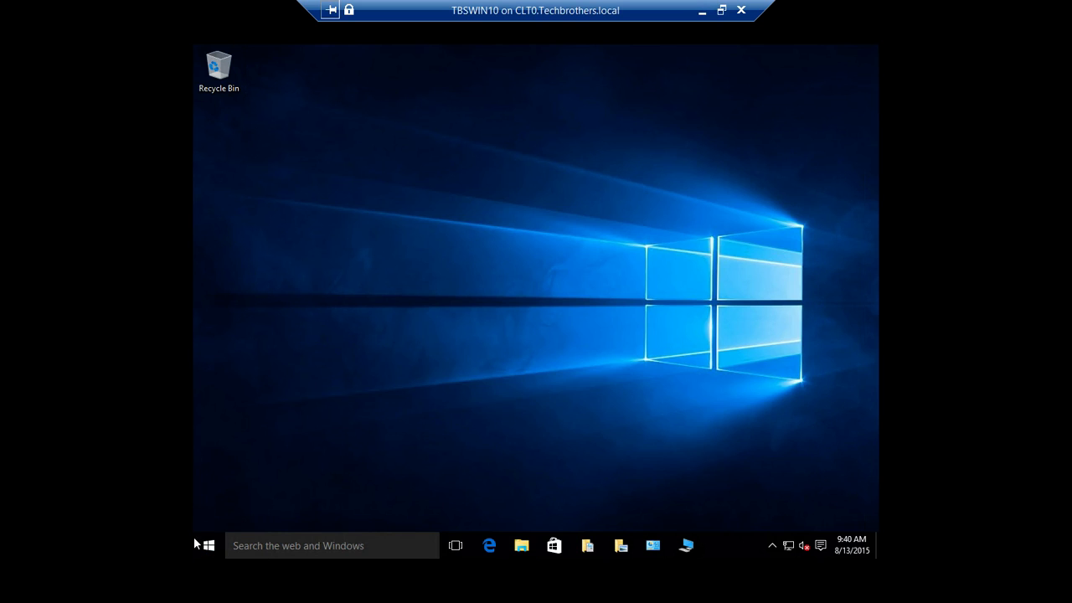
Step: Reopen the Start menu to reach File Explorer's jump list of pinned folders
left_click(207, 547)
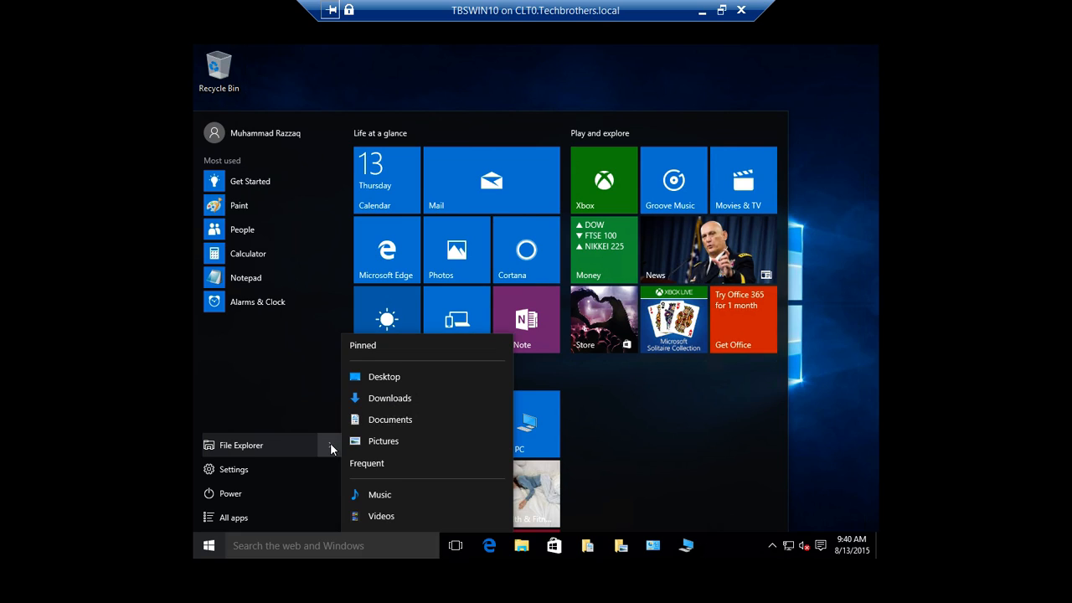
mouse_move(402, 399)
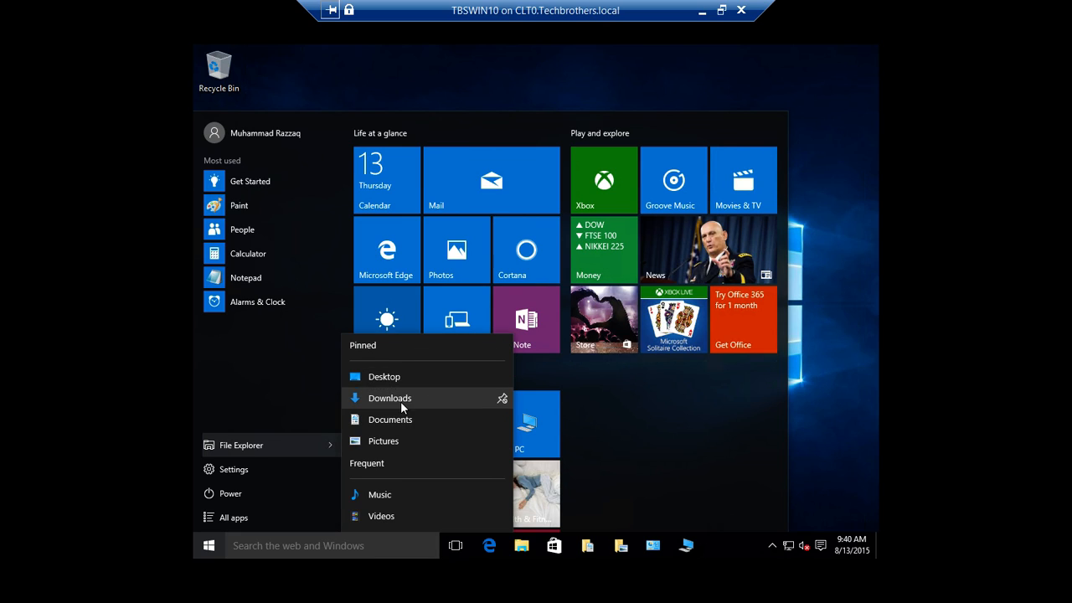
mouse_move(383, 442)
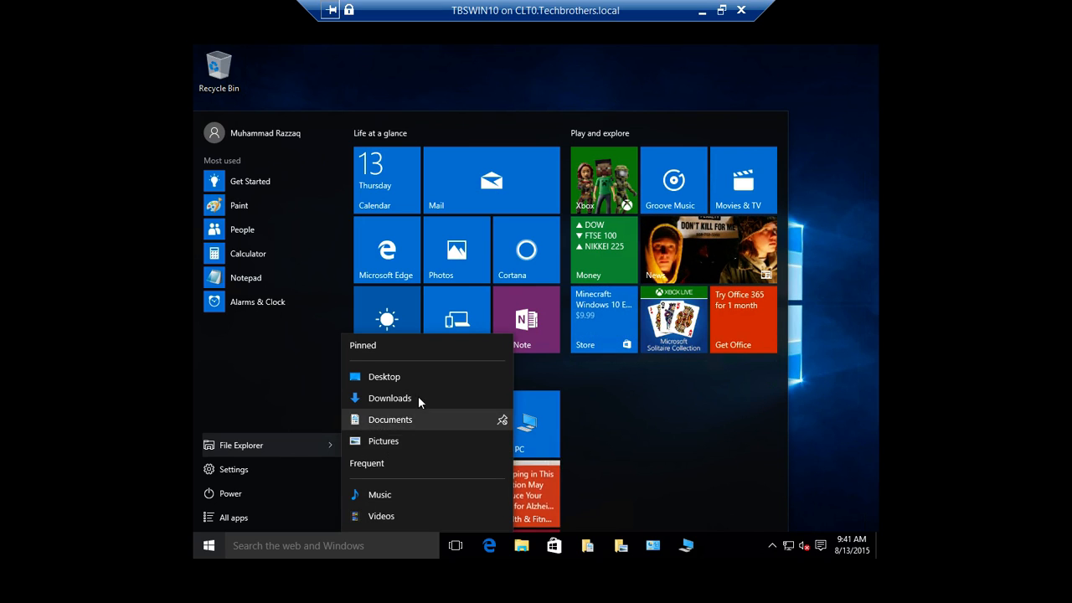
mouse_move(419, 399)
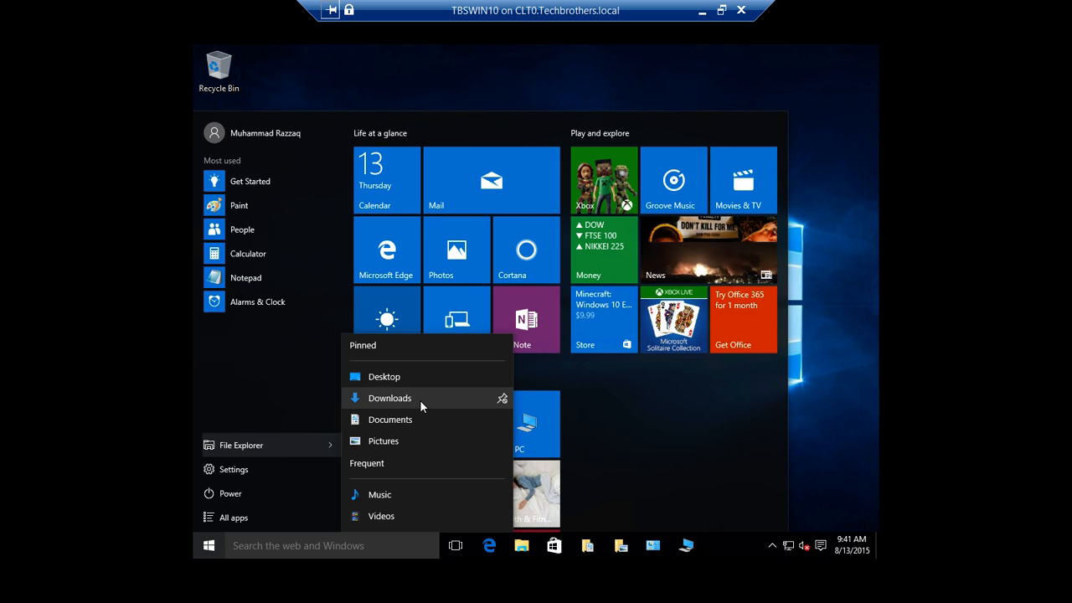
mouse_move(427, 425)
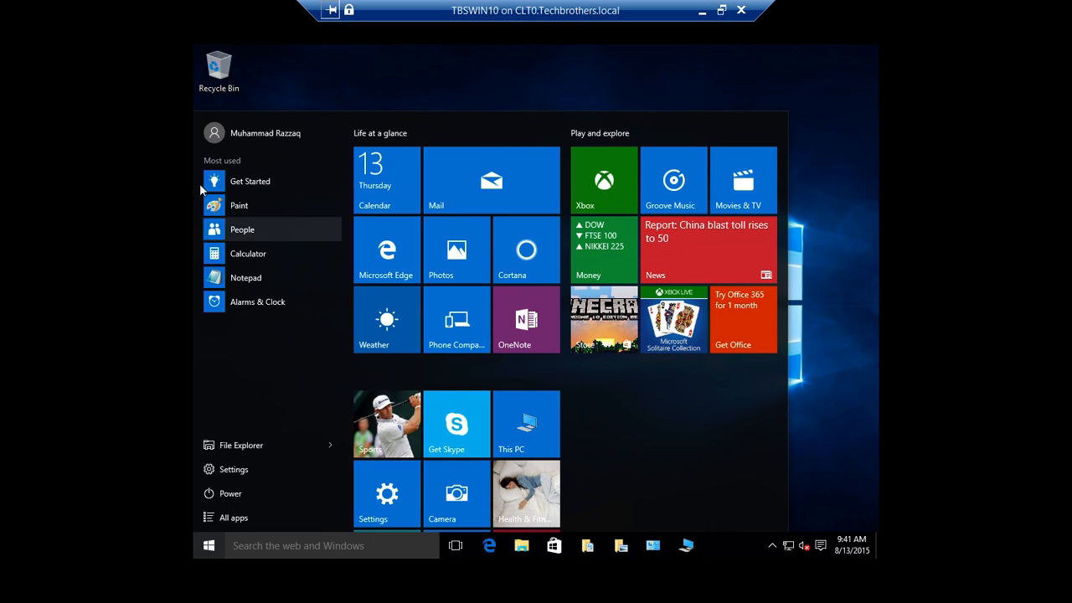
mouse_move(287, 177)
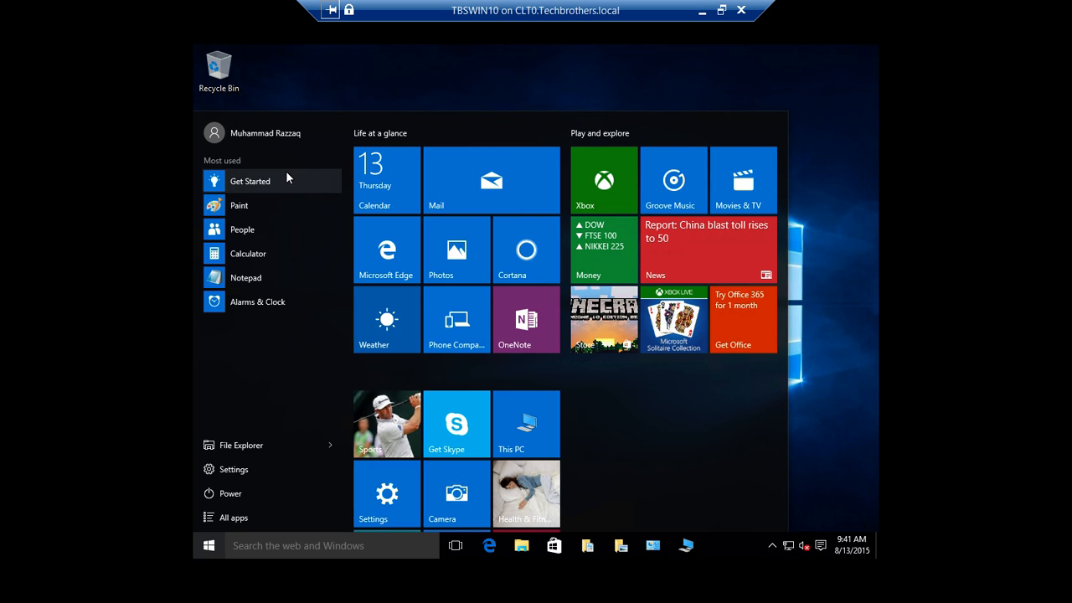
mouse_move(274, 204)
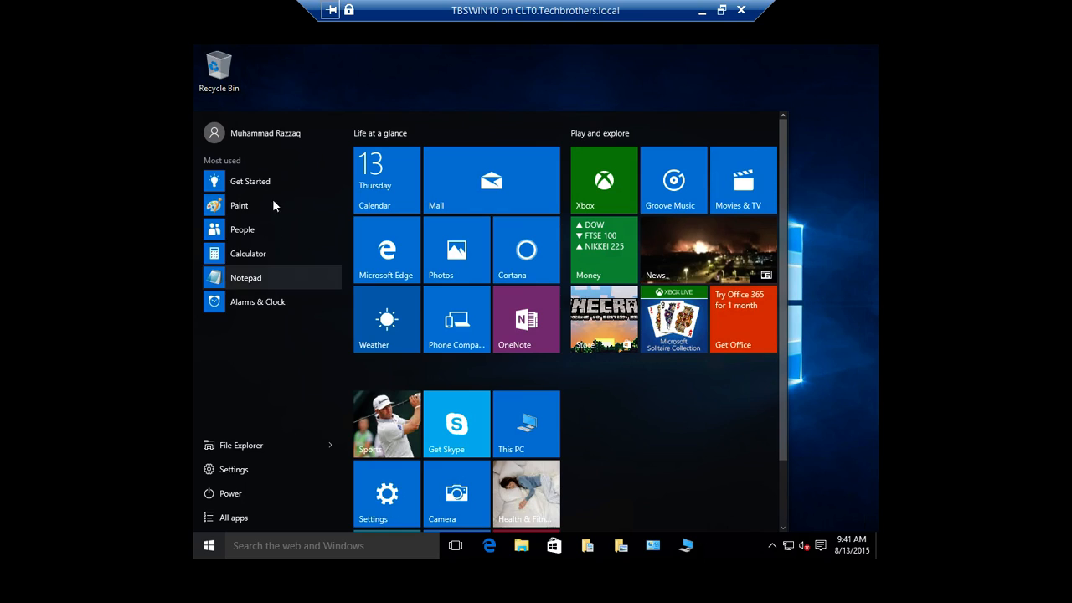
mouse_move(307, 273)
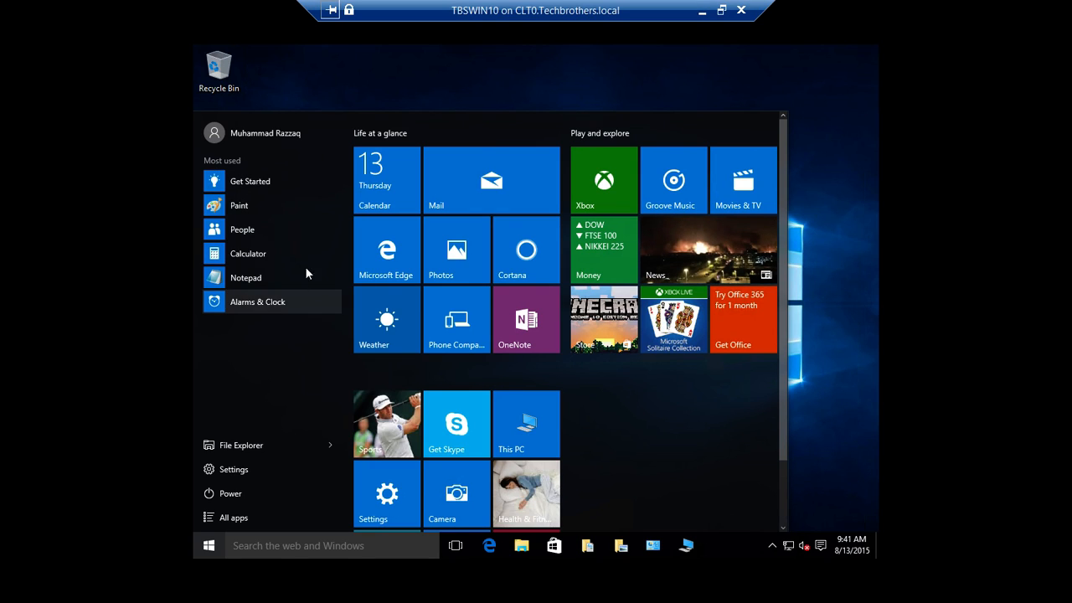
mouse_move(305, 173)
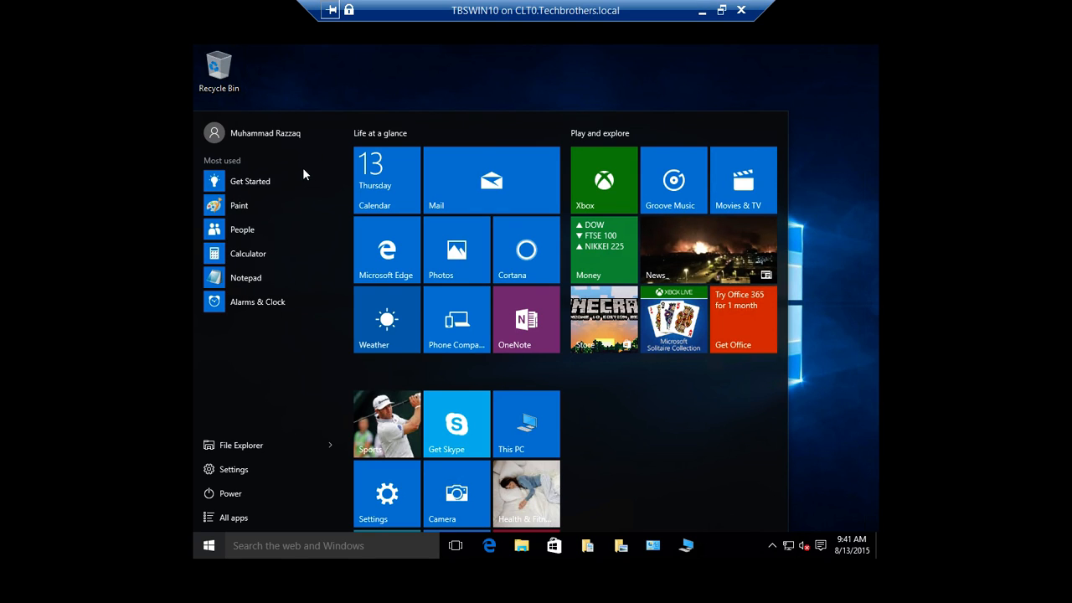
mouse_move(281, 173)
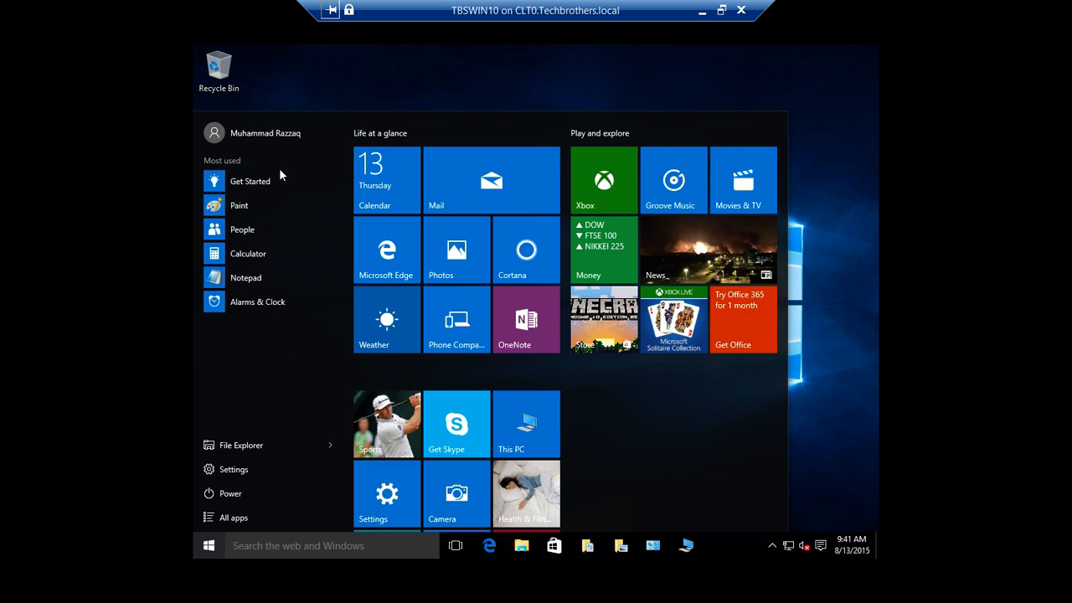
mouse_move(240, 170)
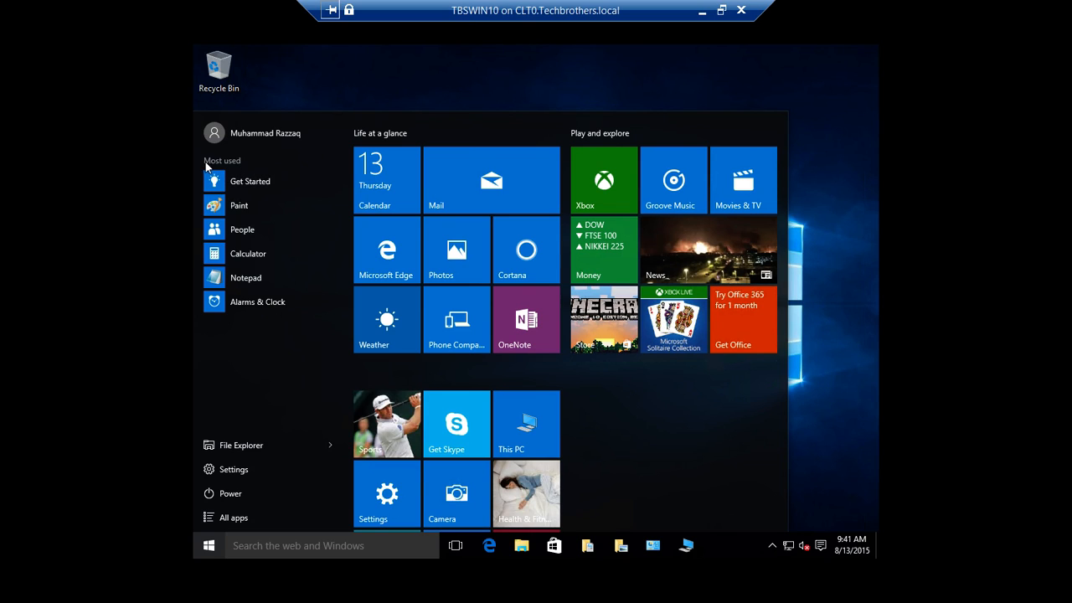
mouse_move(253, 170)
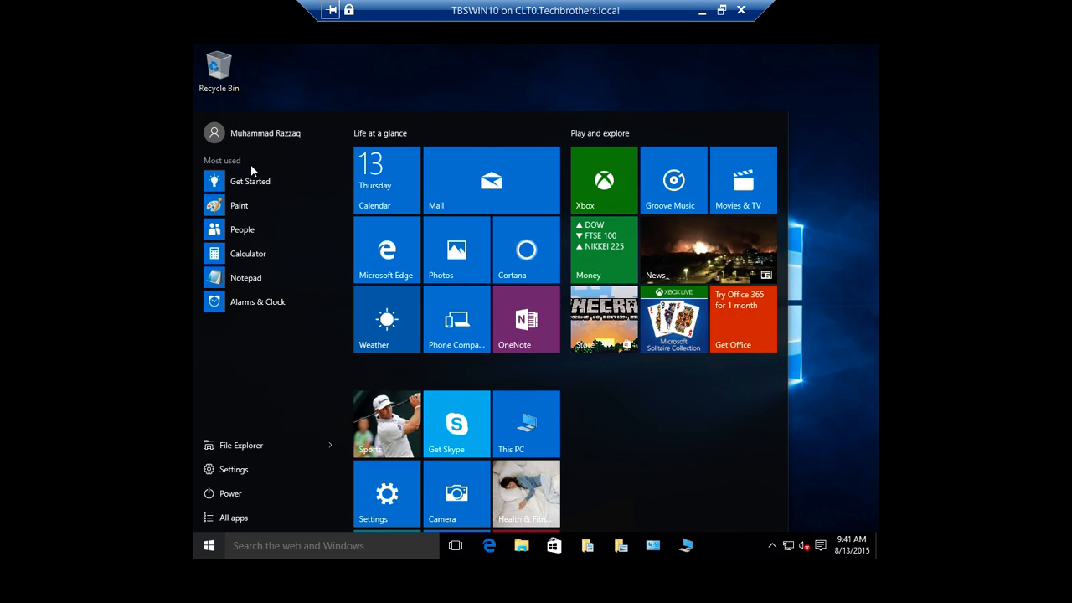
mouse_move(285, 171)
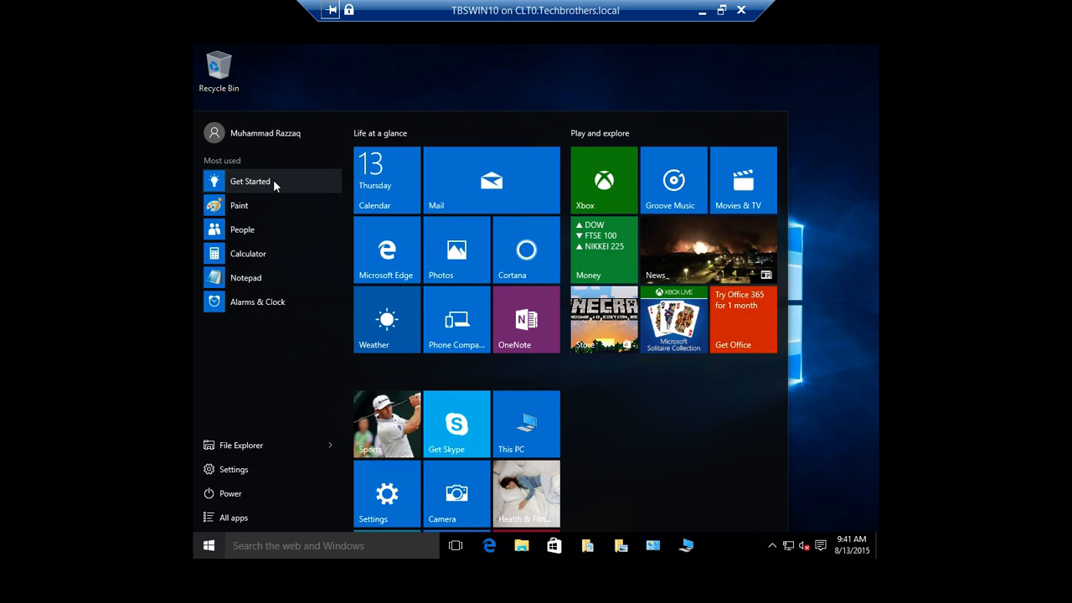
mouse_move(278, 191)
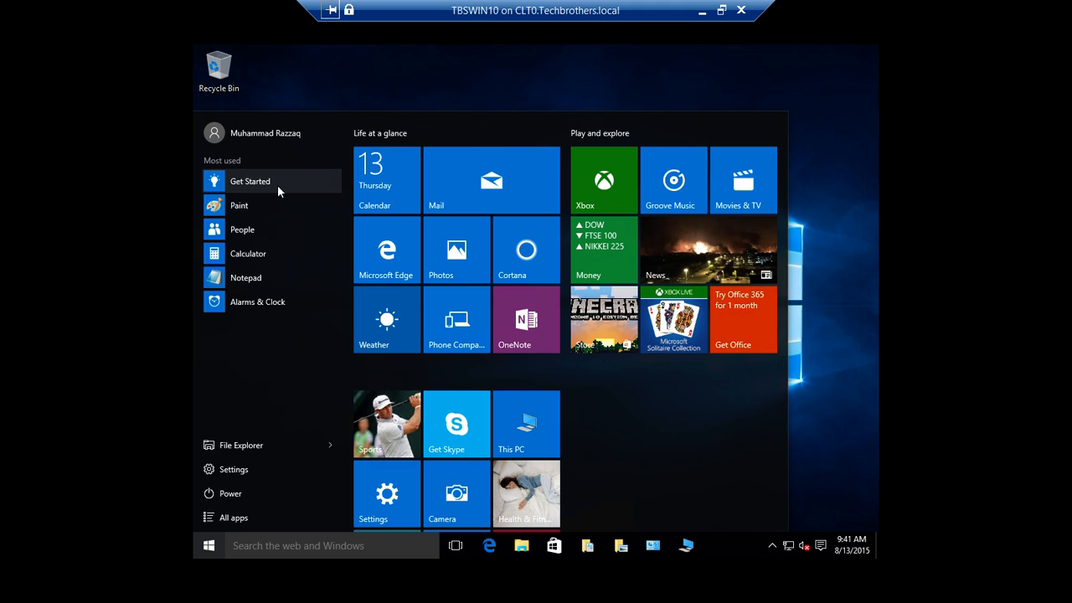
mouse_move(255, 186)
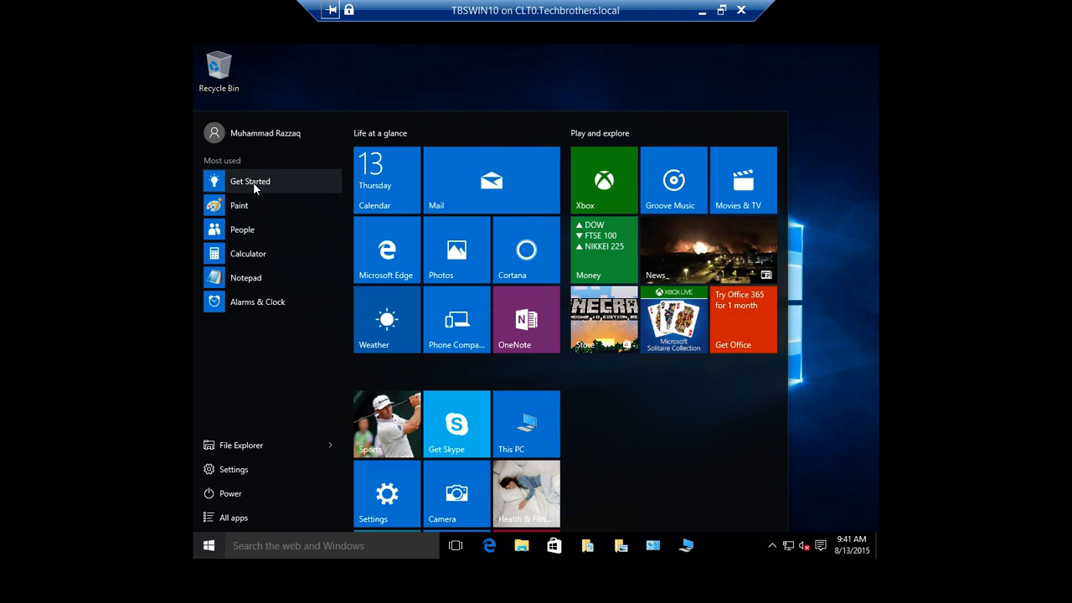
mouse_move(271, 188)
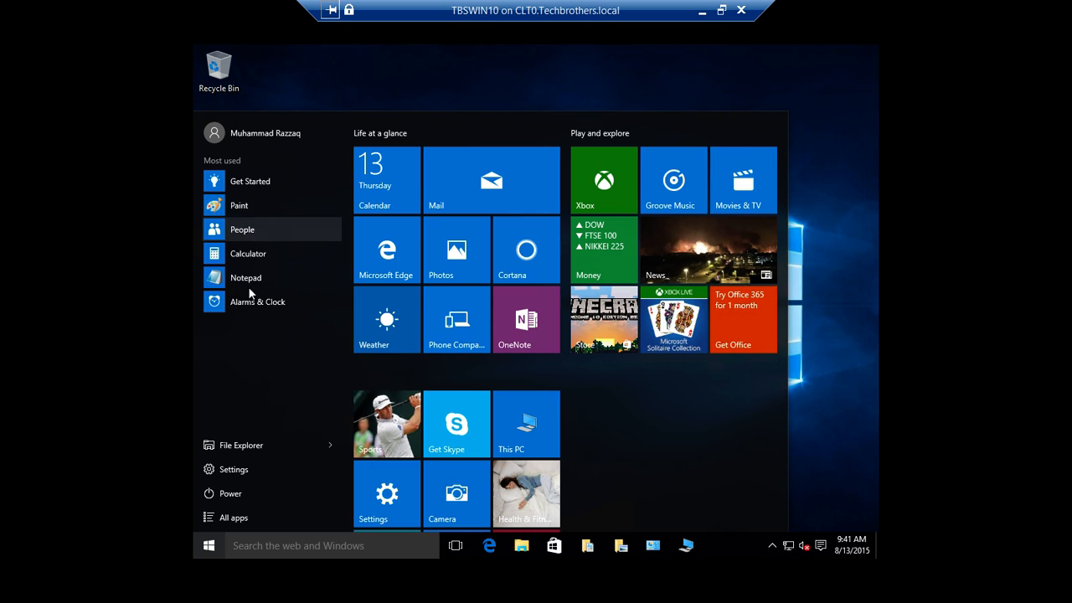
mouse_move(216, 216)
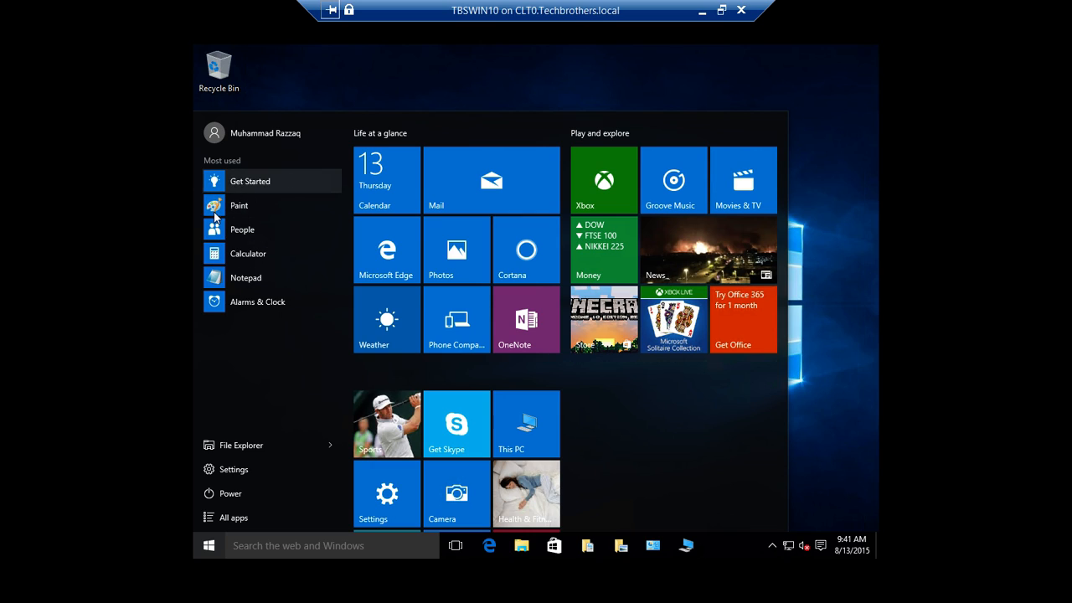
mouse_move(245, 278)
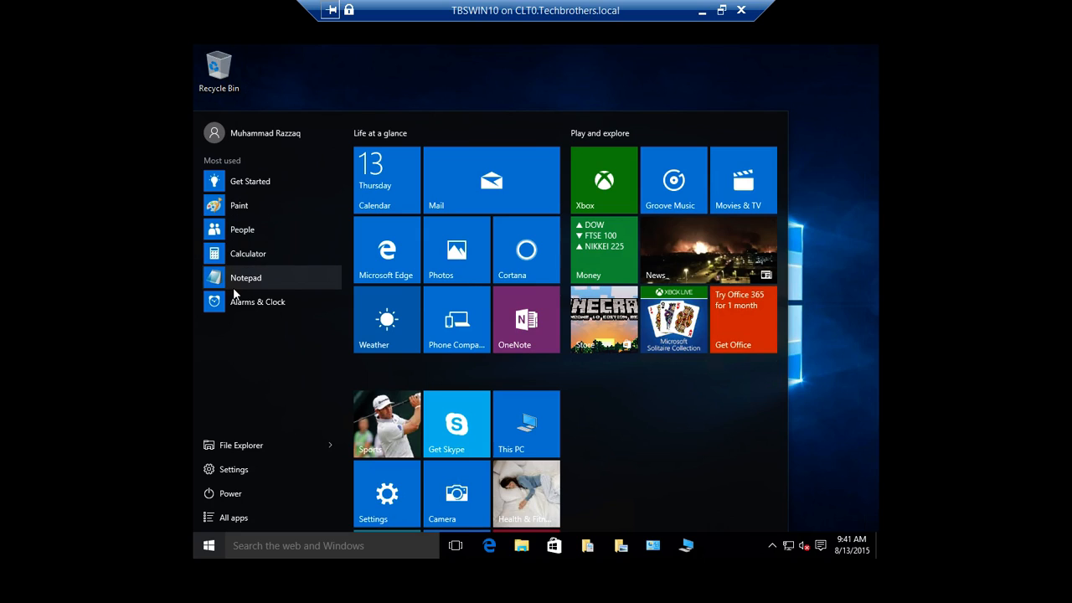
mouse_move(292, 310)
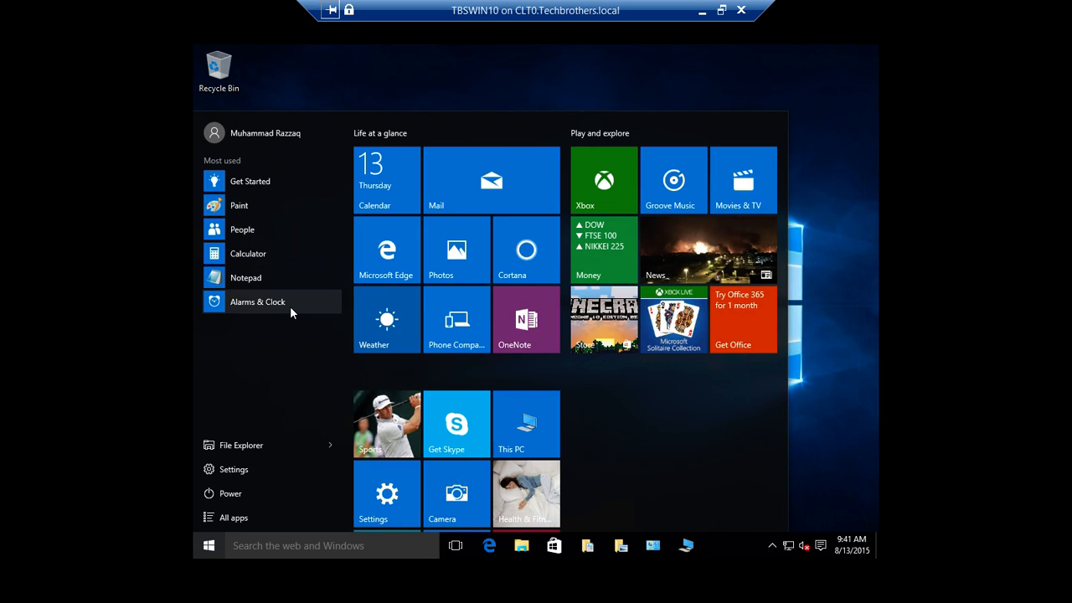
mouse_move(235, 469)
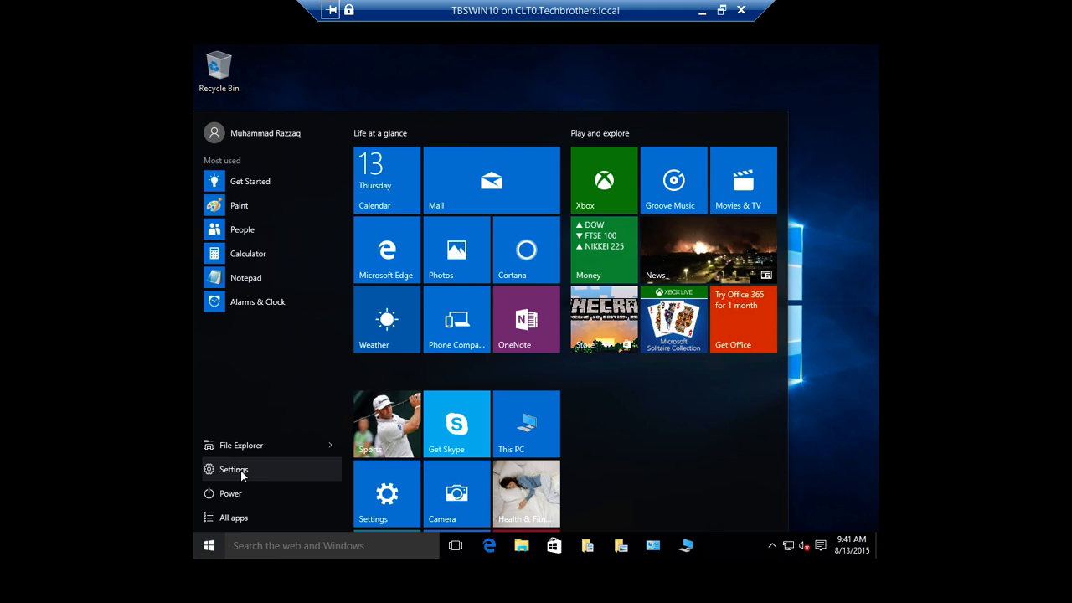
Step: Show the System About page in Settings with PC name TBSWIN8, Windows 10 Pro and 4 GB RAM
left_click(233, 470)
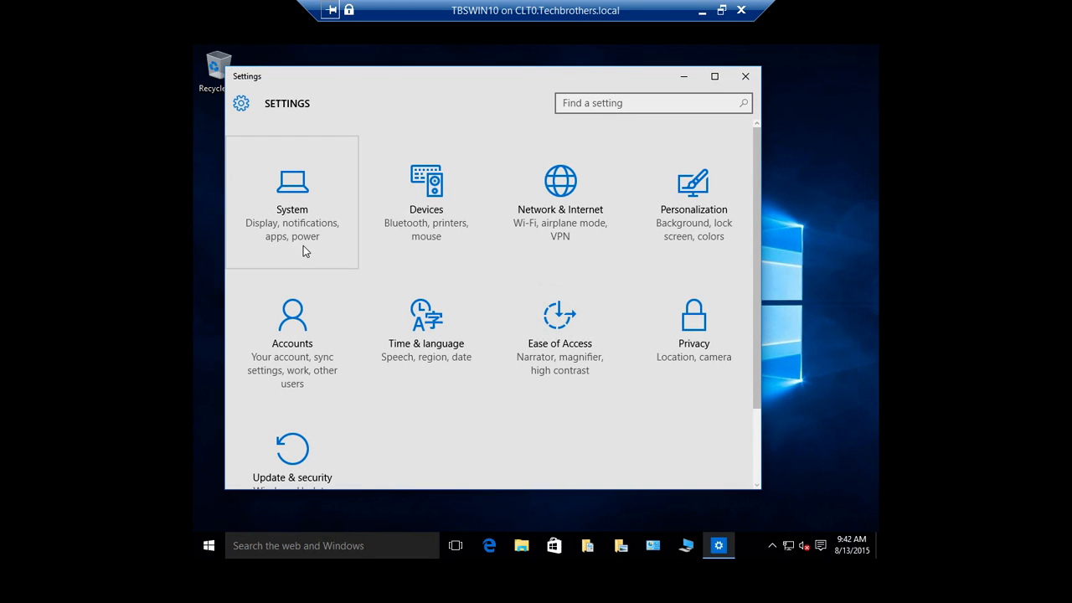
mouse_move(419, 435)
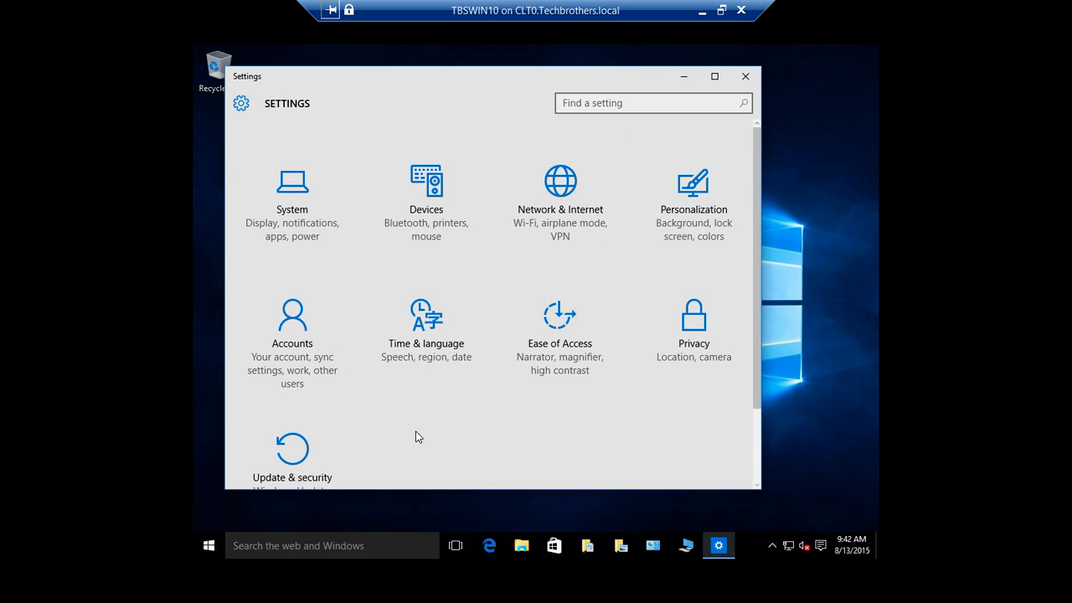
mouse_move(291, 193)
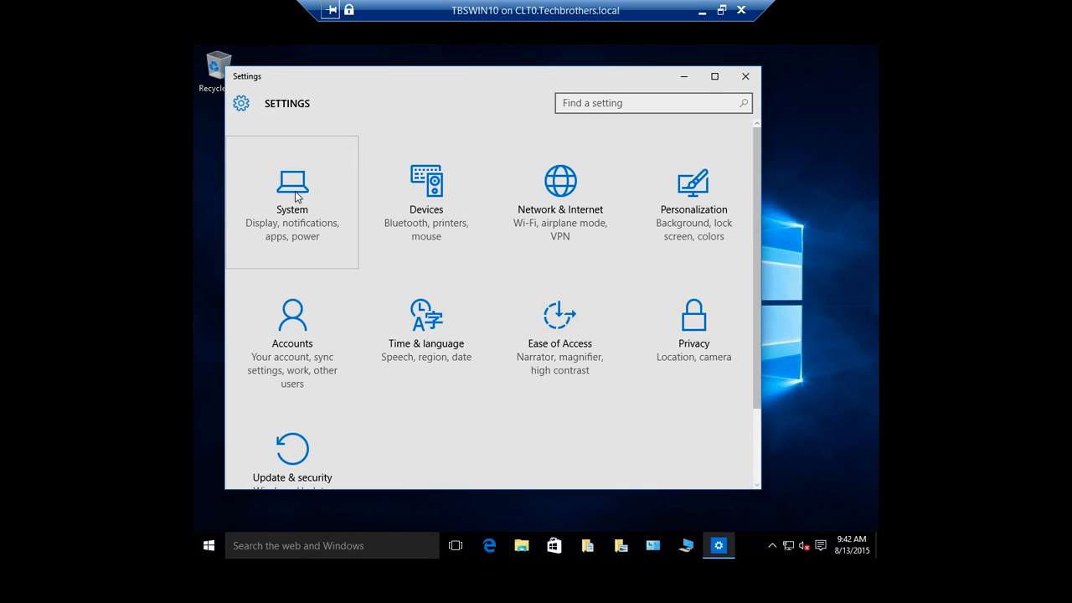
mouse_move(295, 201)
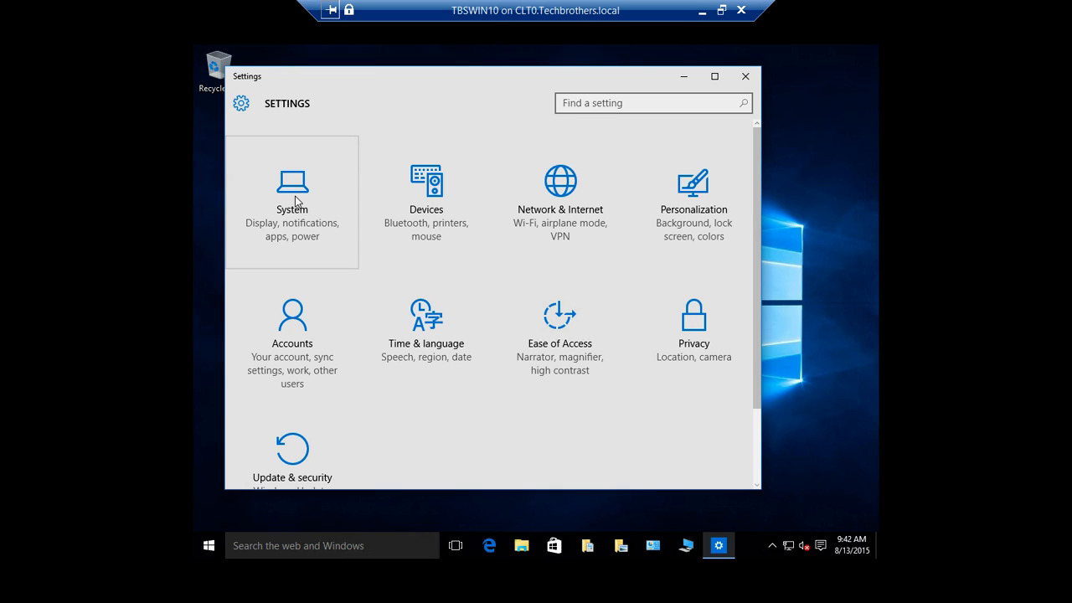
left_click(291, 201)
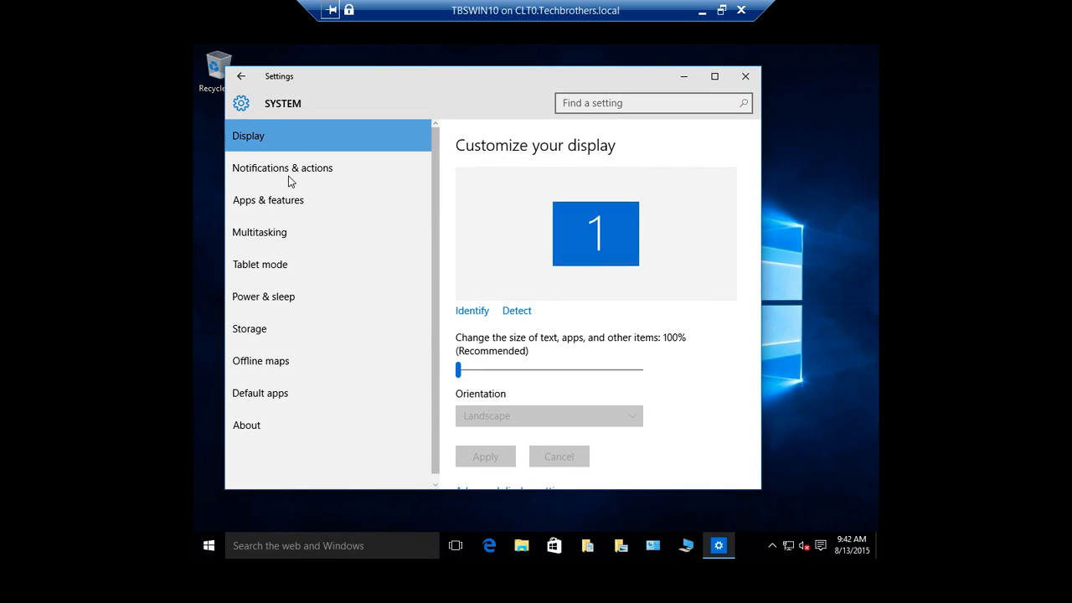
mouse_move(281, 392)
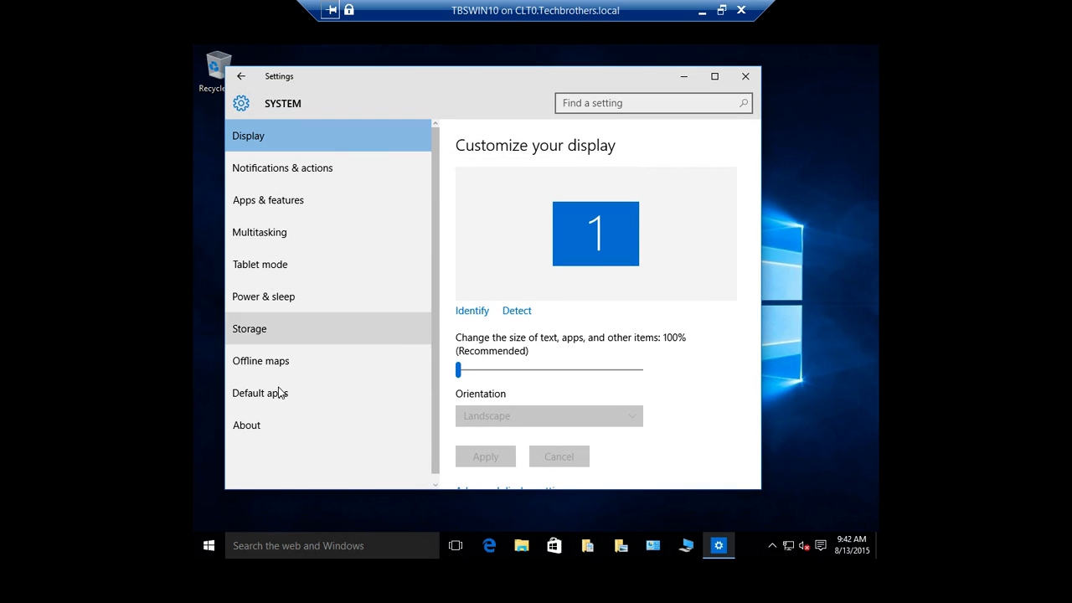
mouse_move(246, 426)
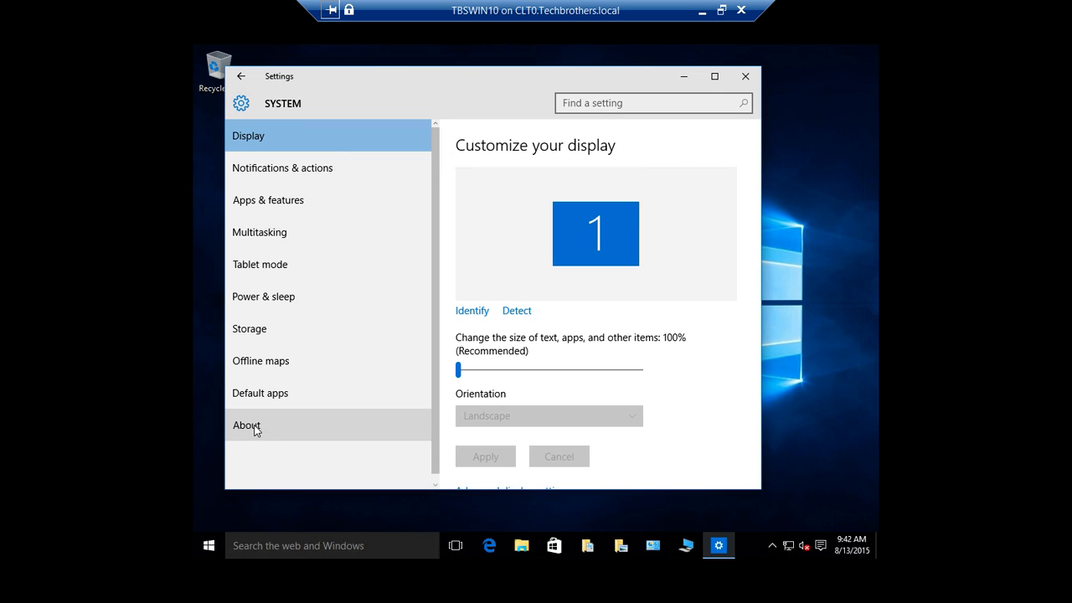
left_click(246, 426)
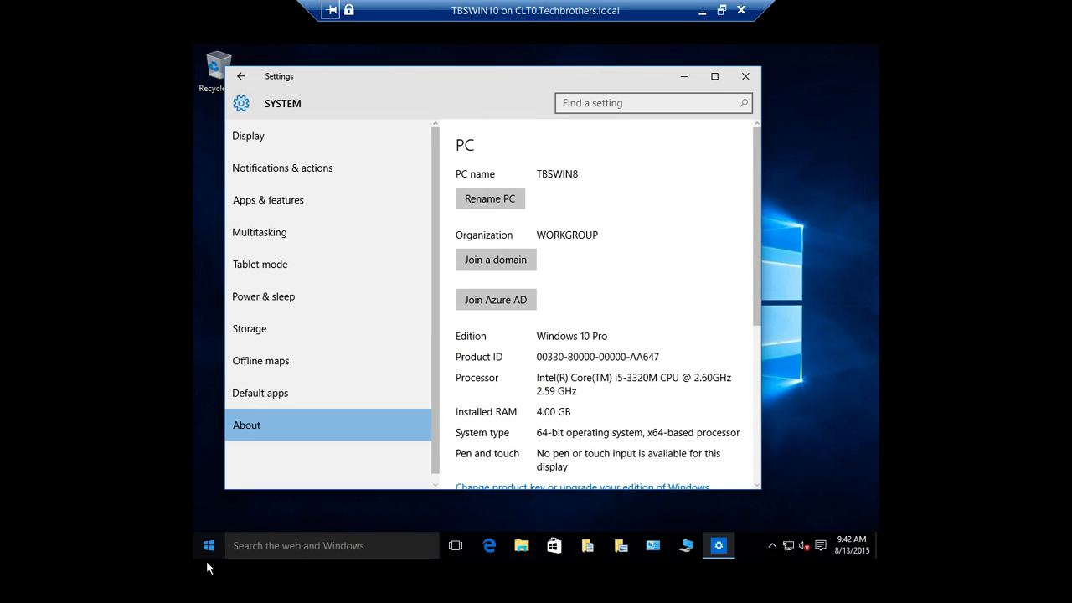
Step: Scroll the Start tiles, then drag the menu's right edge outward so both tile groups sit side by side
left_click(208, 546)
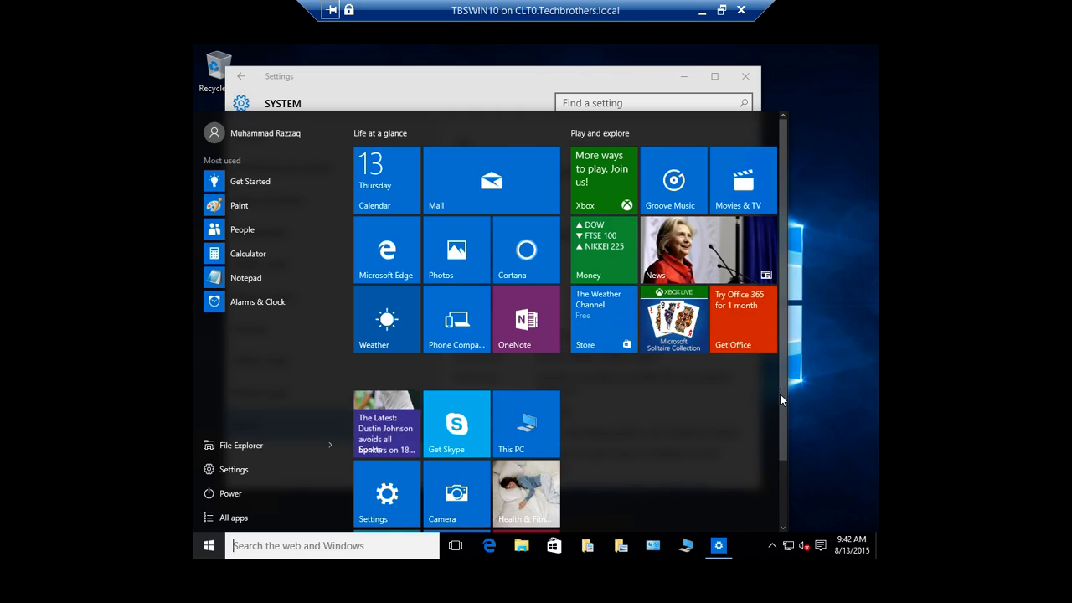
scroll("down", 3)
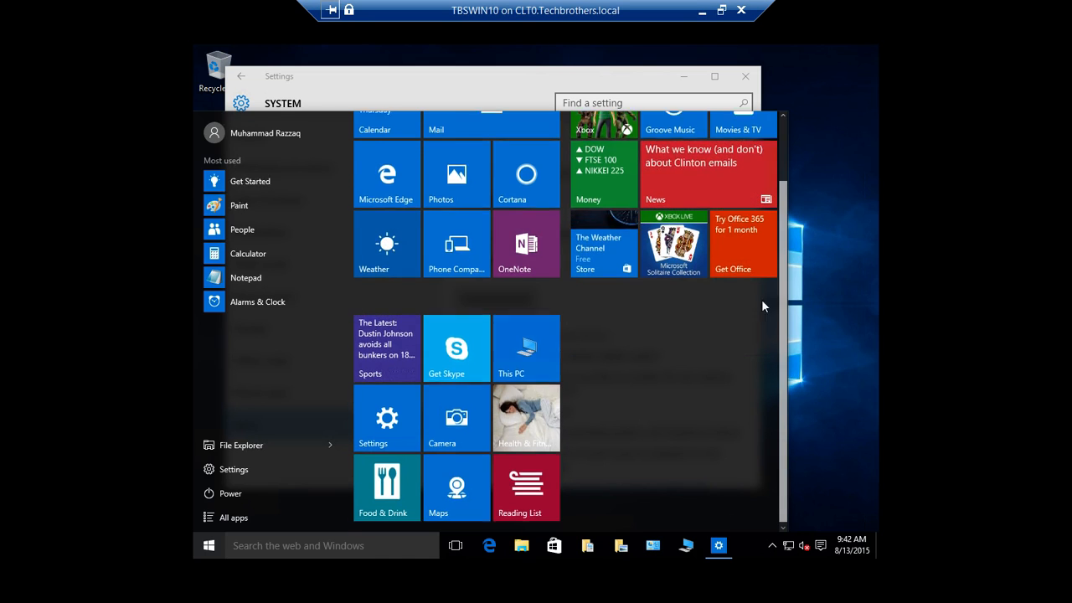
scroll("up", 3)
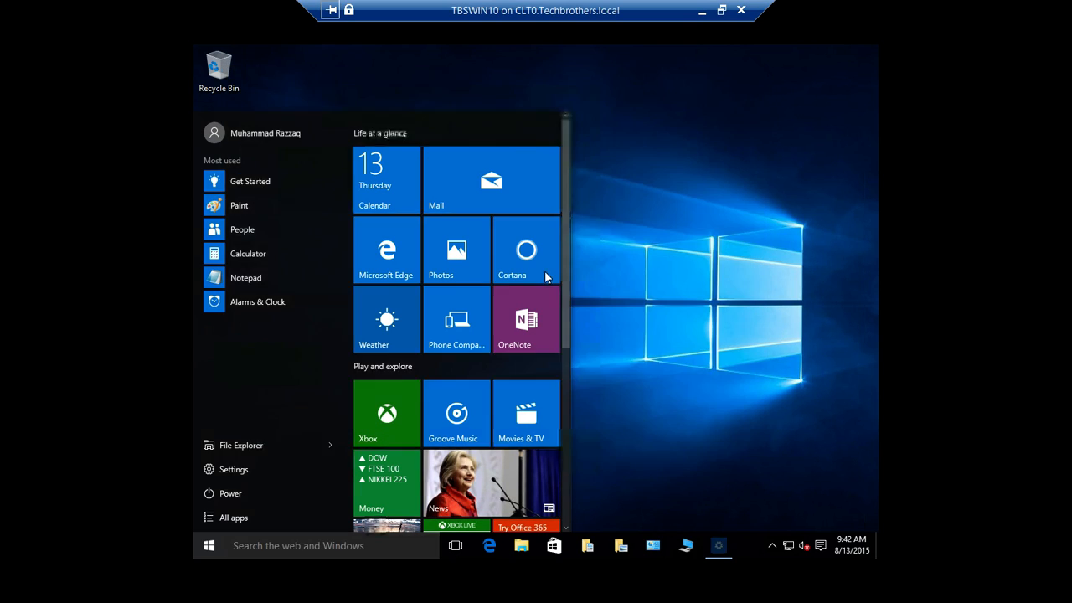
left_click(207, 546)
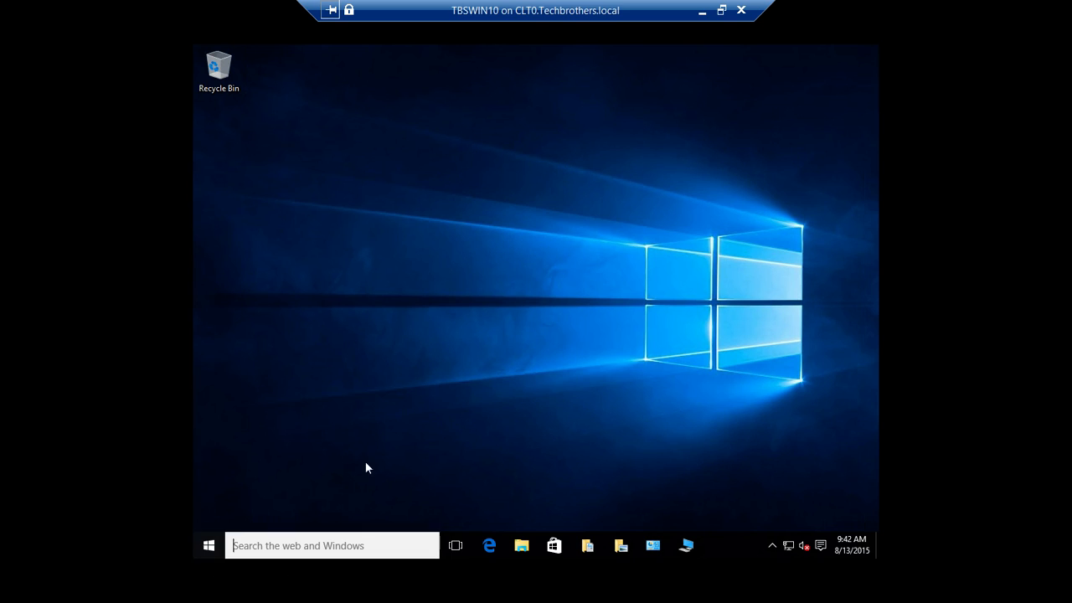
left_click(208, 546)
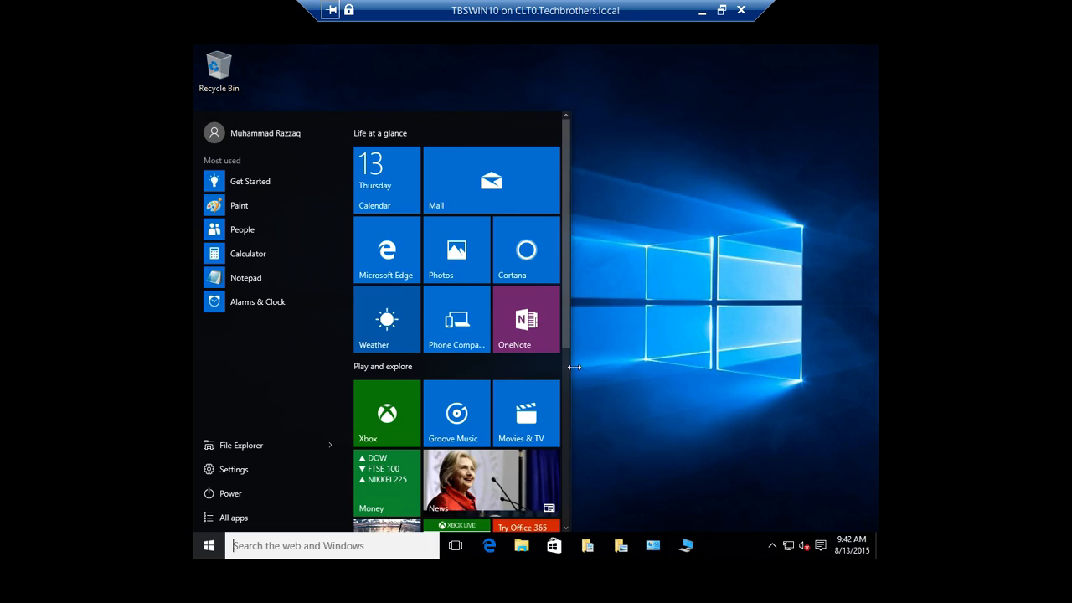
left_click_drag(574, 367, 784, 367)
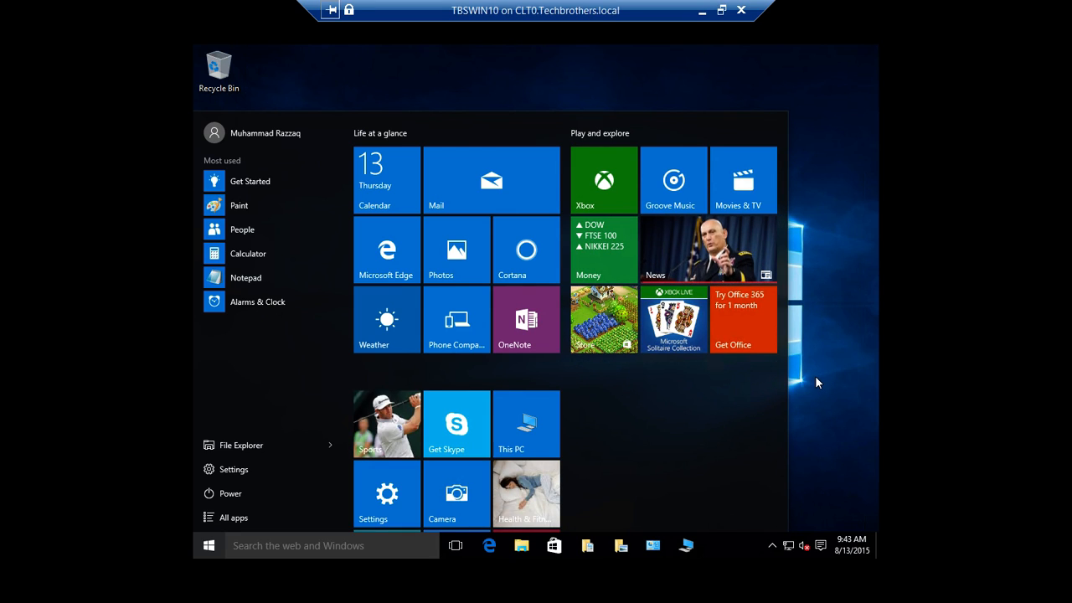
Step: Bring up the Win+X power-user menu listing System, Device Manager, Control Panel and Run
left_click(208, 546)
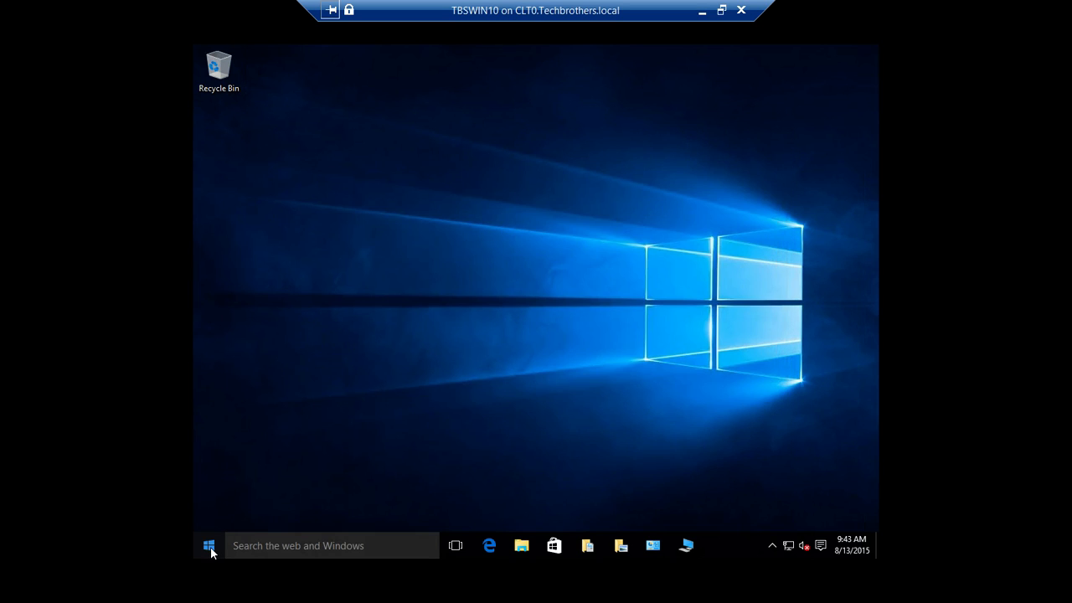
left_click(207, 546)
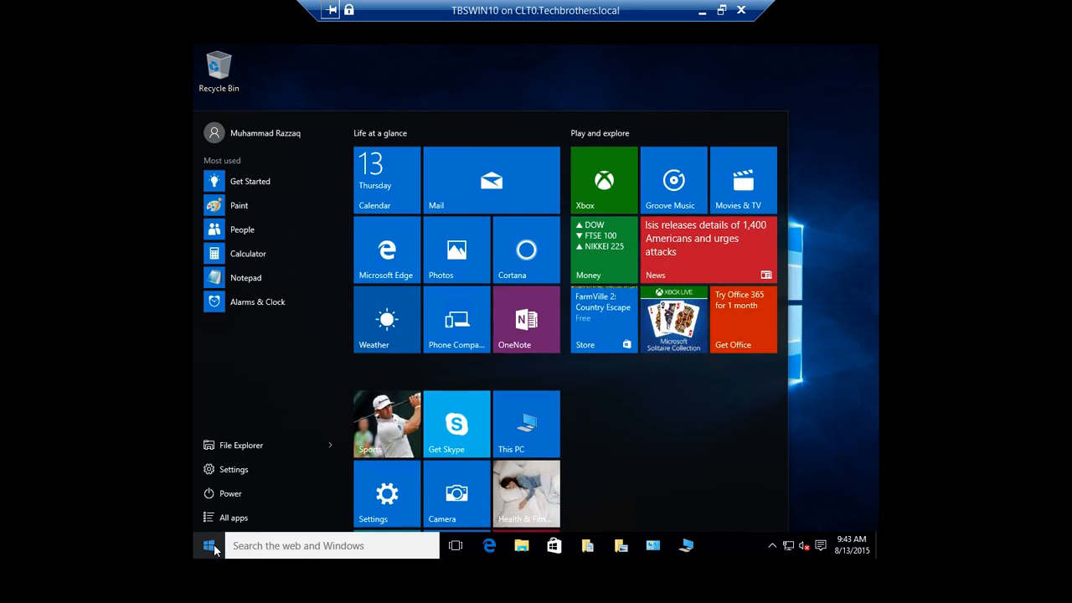
right_click(208, 546)
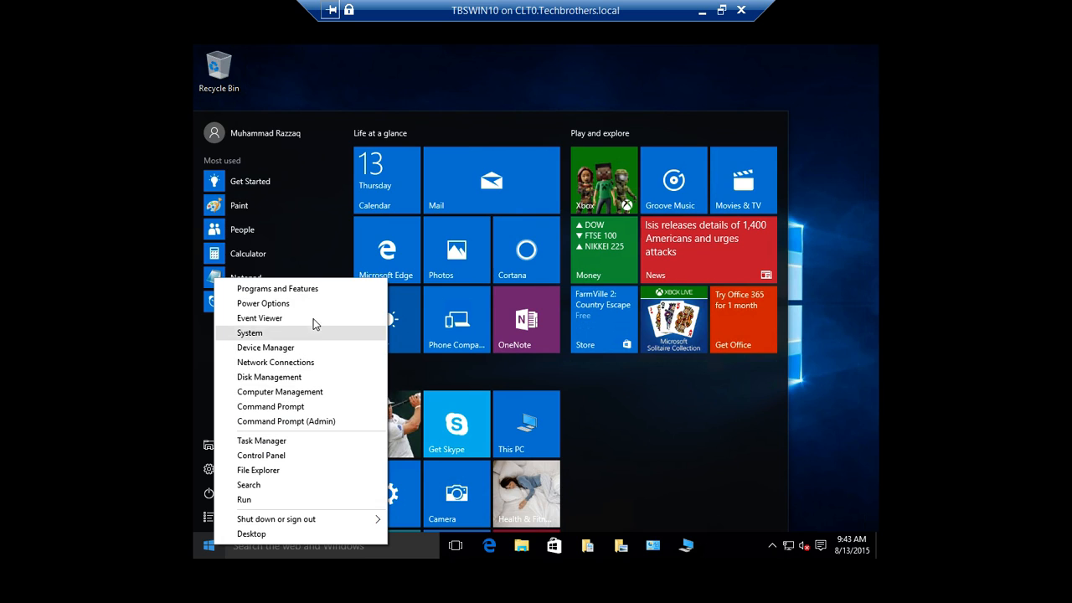
mouse_move(339, 299)
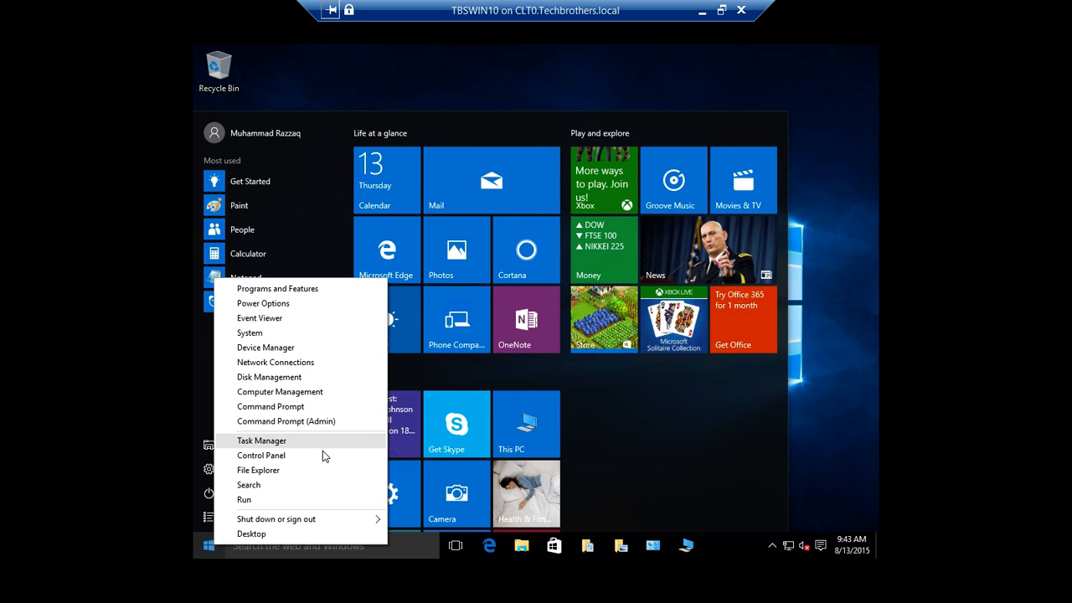
mouse_move(325, 456)
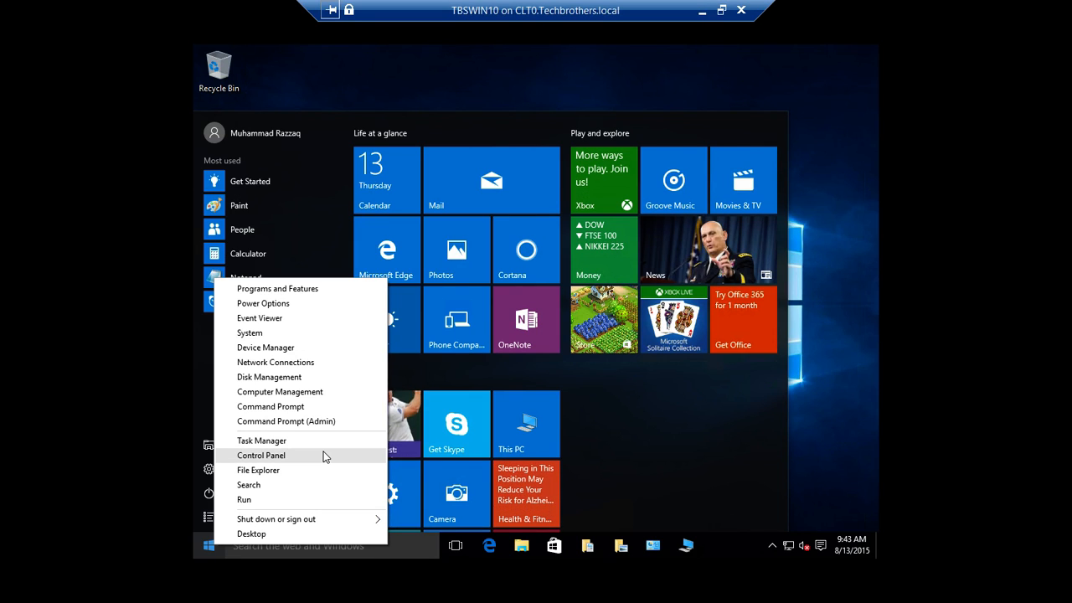
mouse_move(318, 434)
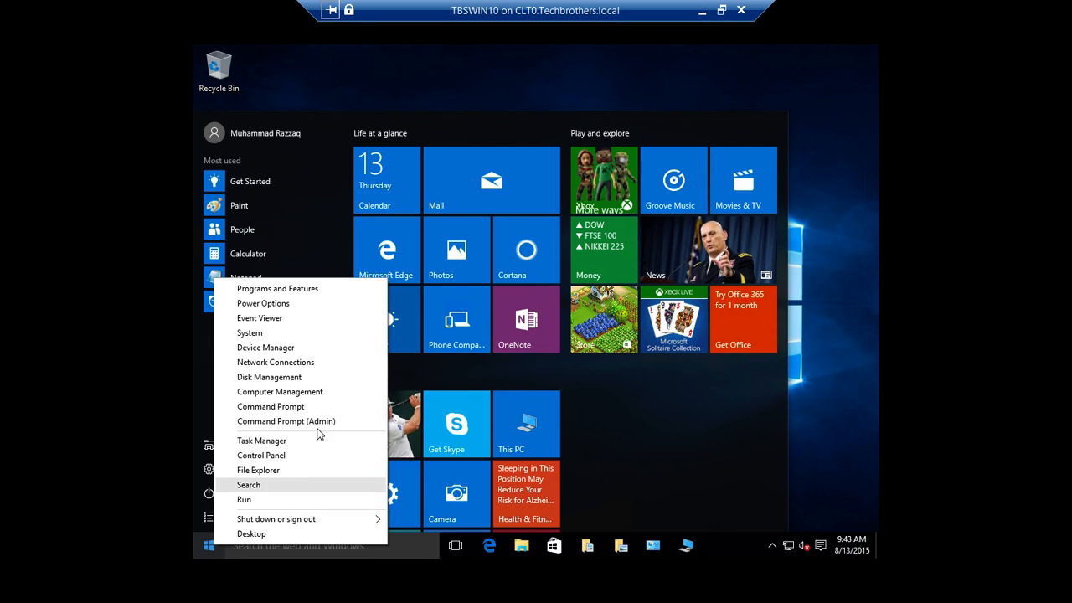
mouse_move(341, 320)
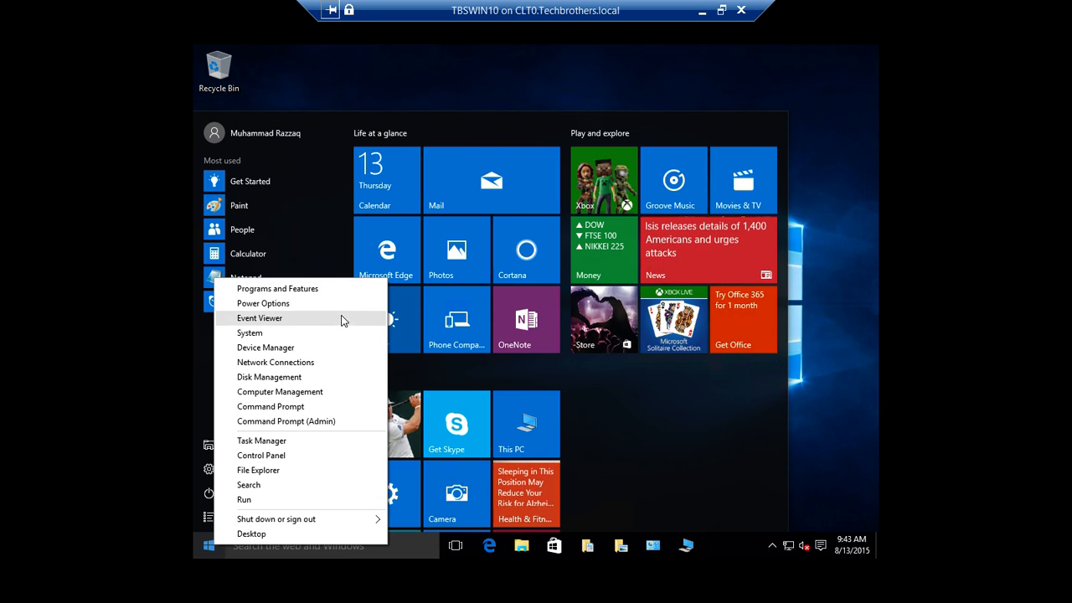
mouse_move(332, 293)
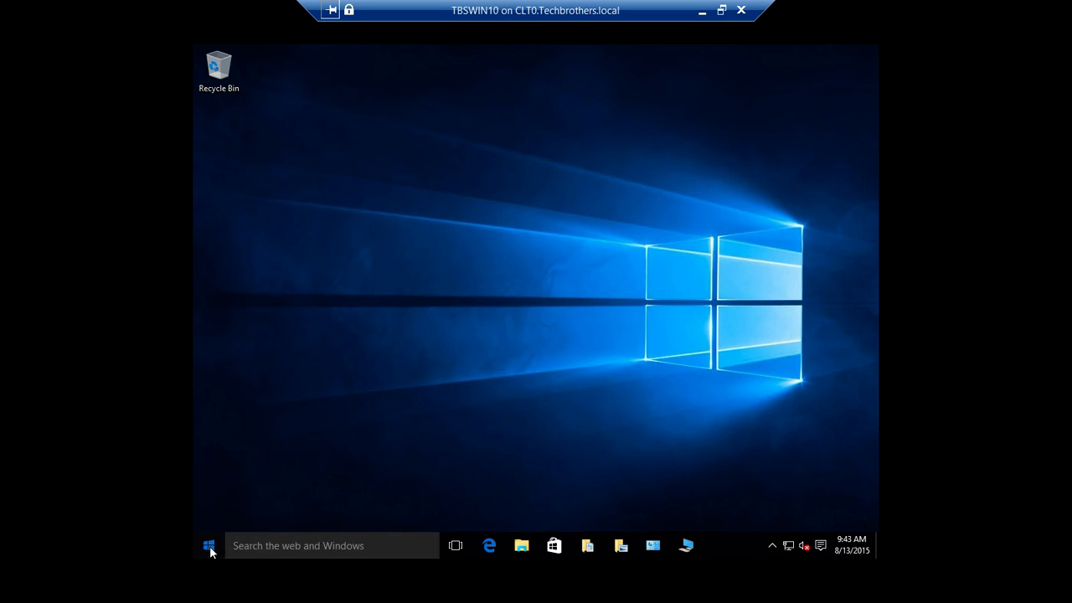
Step: Reopen Start and scroll the tiles down to Maps, Food & Drink and Reading List
left_click(208, 546)
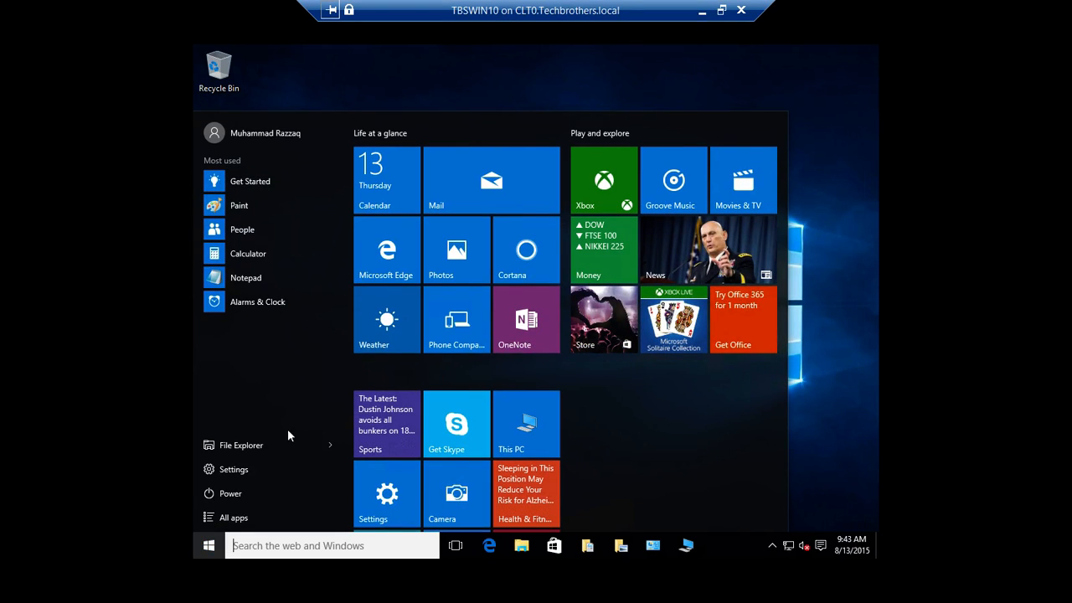
mouse_move(283, 396)
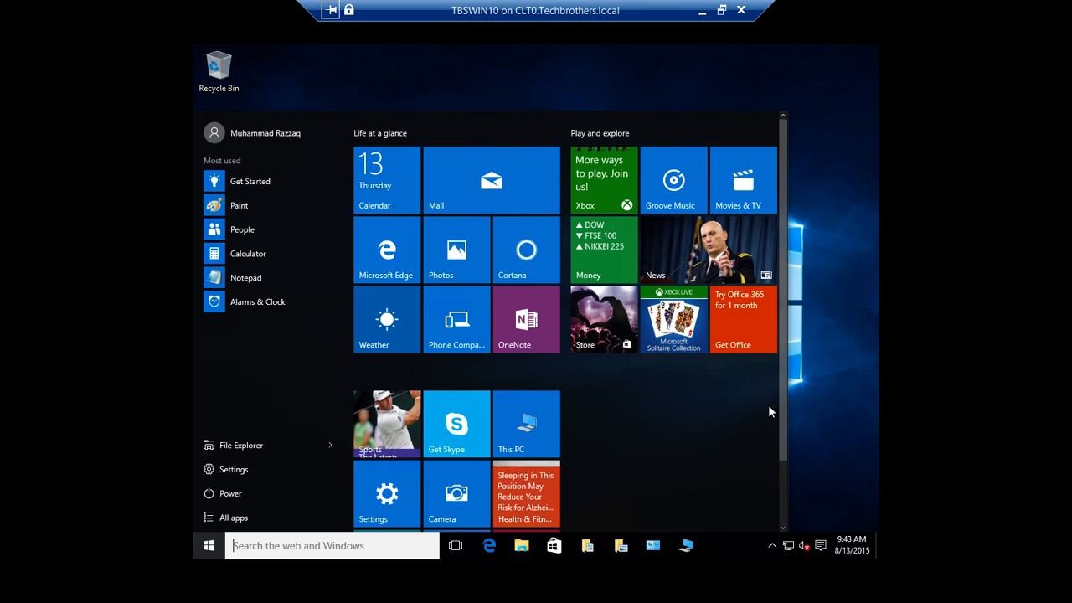
scroll("down", 3)
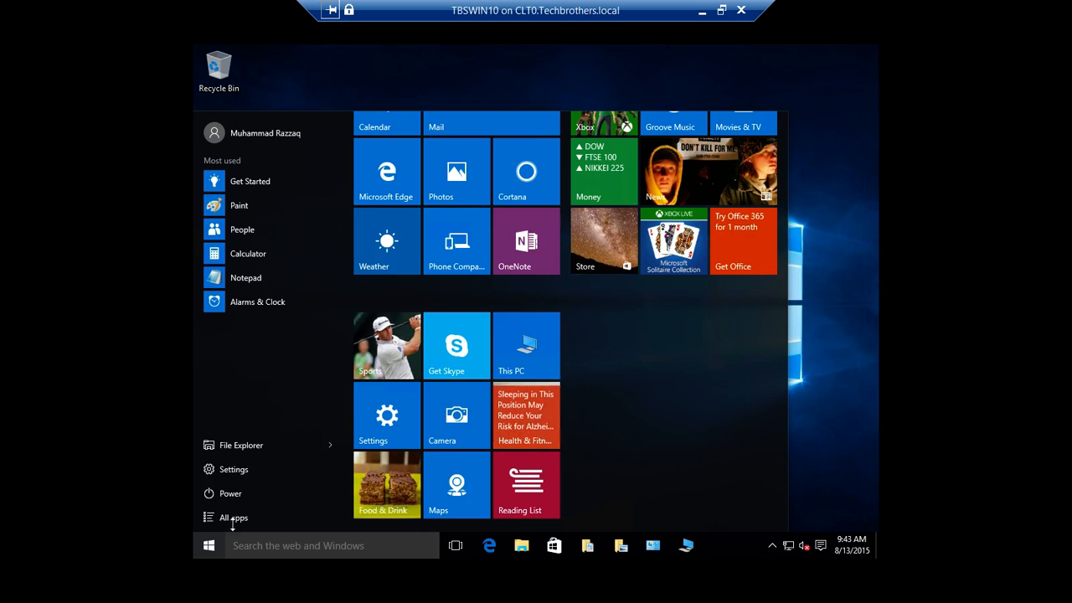
Step: Show the All apps alphabetical list and browse it from Photos through Weather
left_click(233, 516)
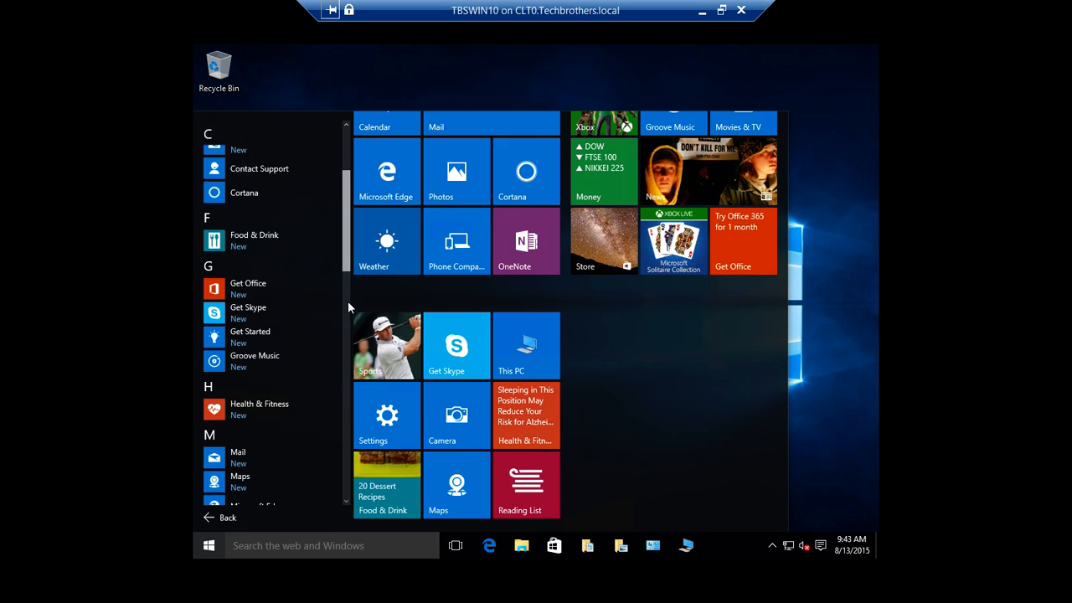
scroll("down", 3)
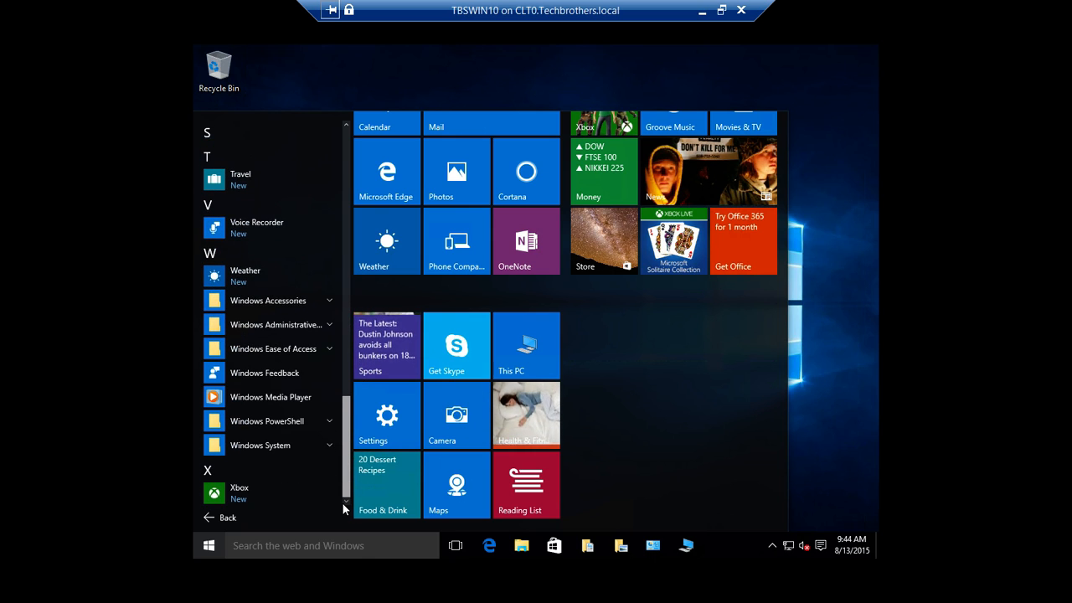
scroll("up", 3)
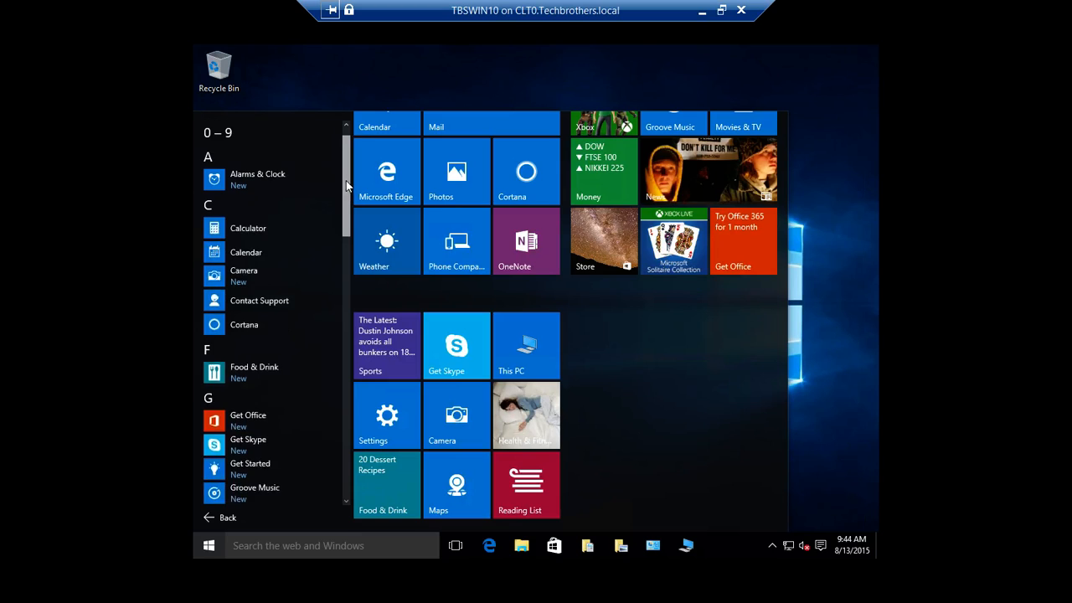
scroll("up", 3)
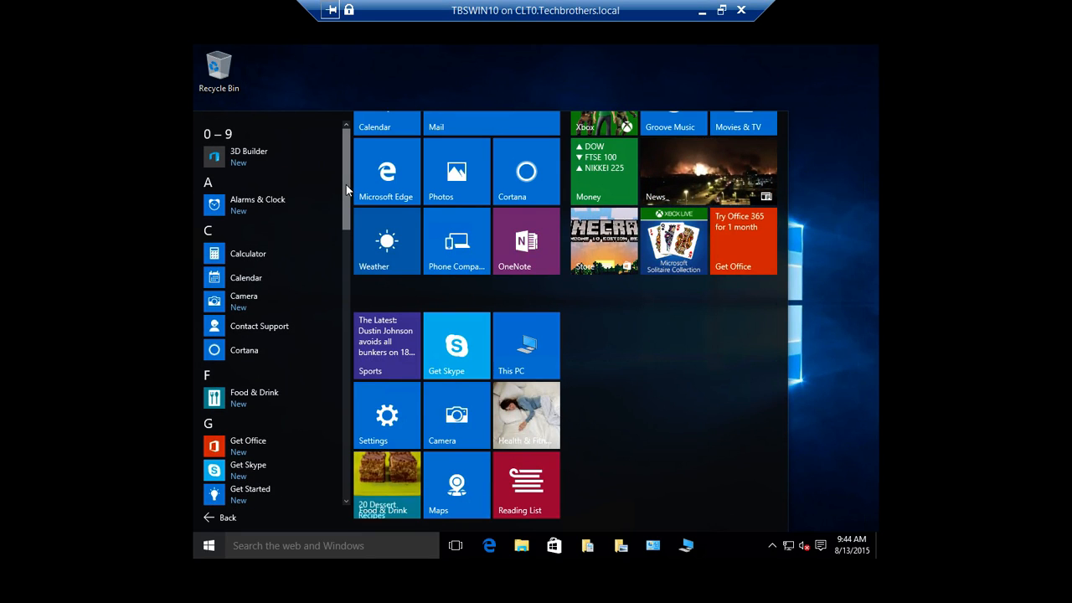
scroll("down", 3)
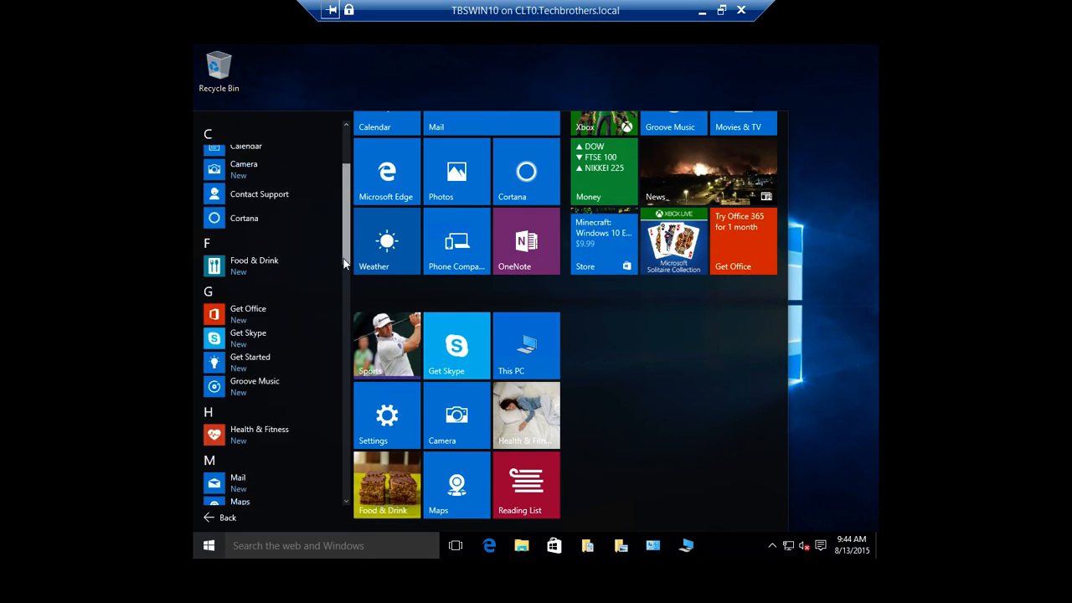
scroll("down", 3)
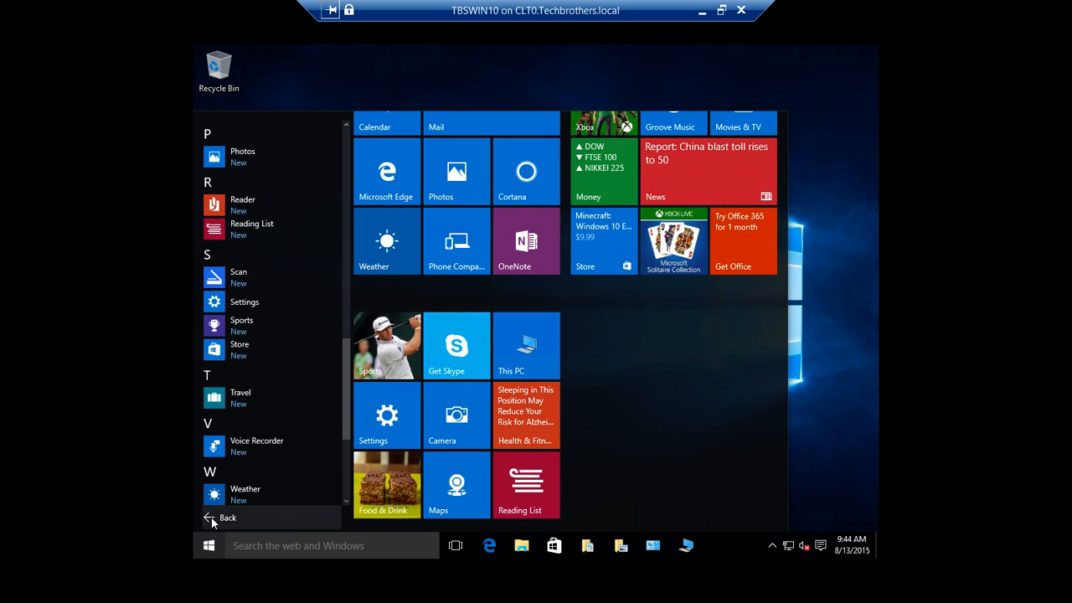
Step: Return to Most used, pin Calculator to Start, and reopen Start to see its new tile
left_click(228, 518)
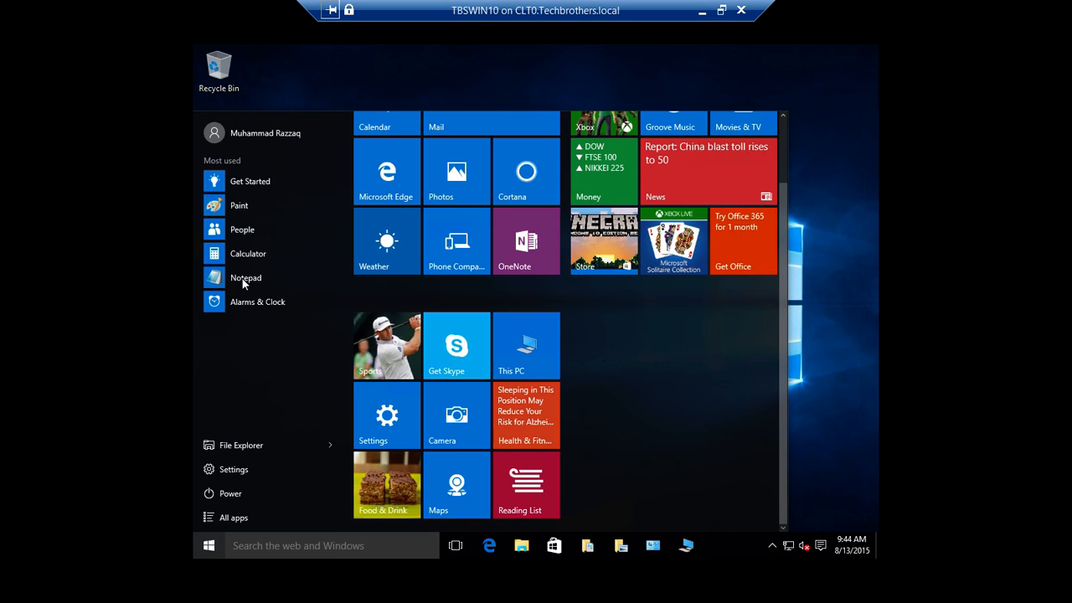
right_click(248, 253)
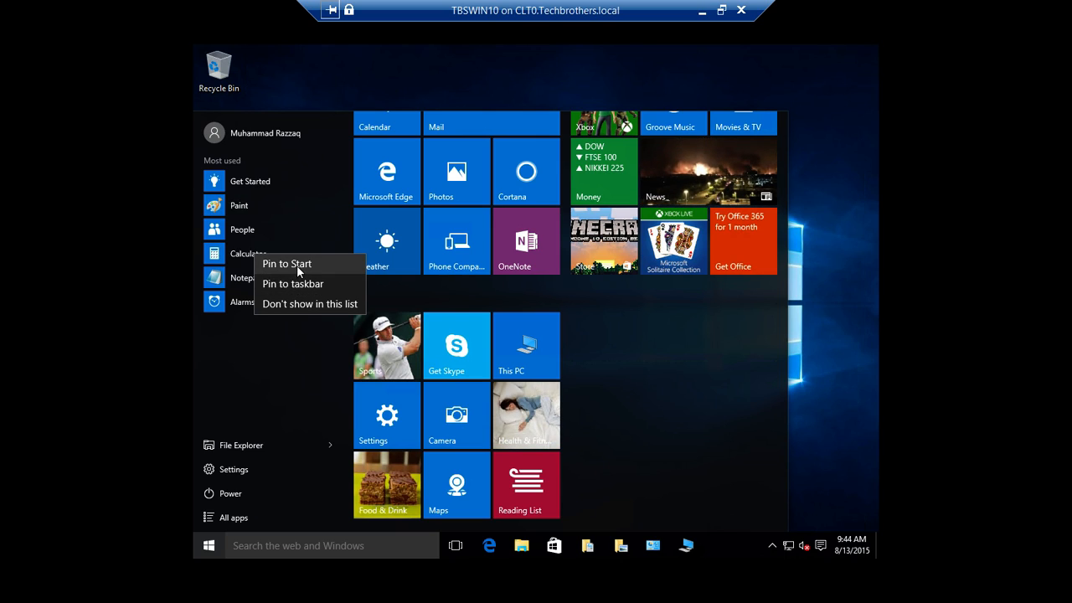
mouse_move(283, 270)
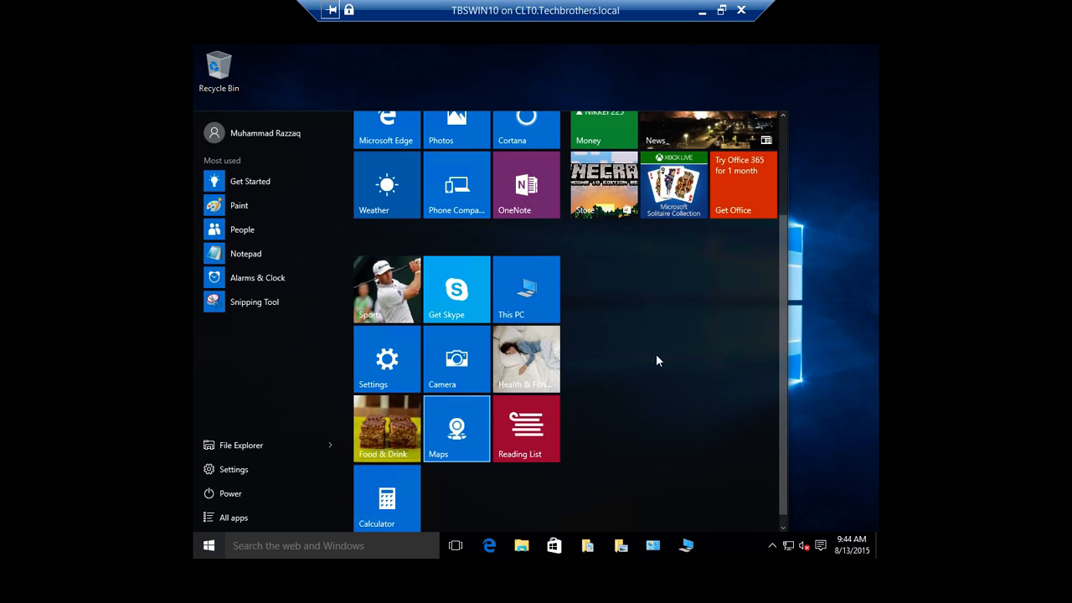
left_click(208, 546)
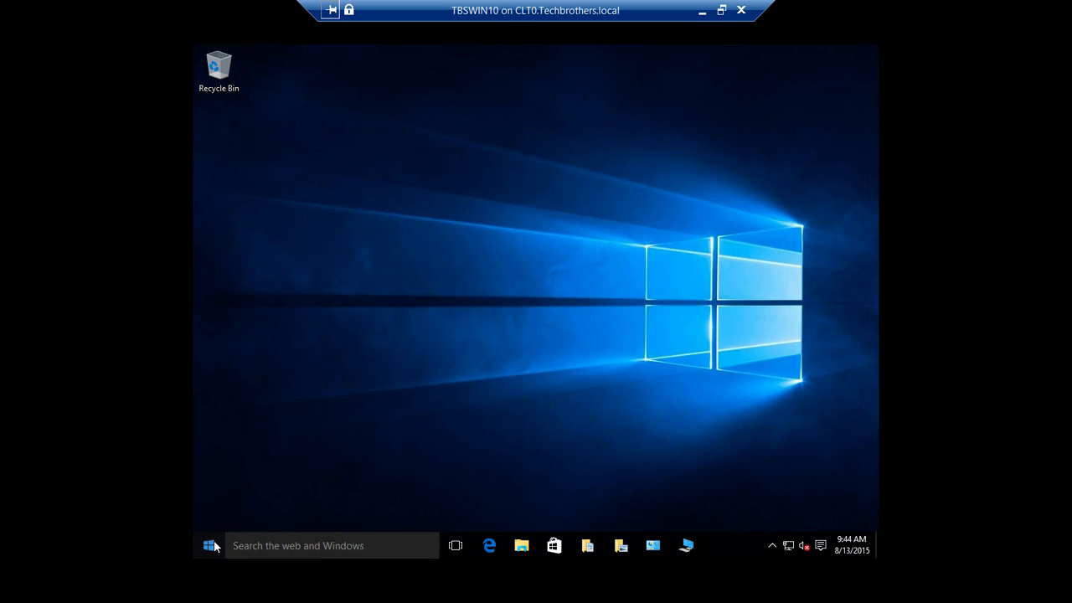
left_click(211, 547)
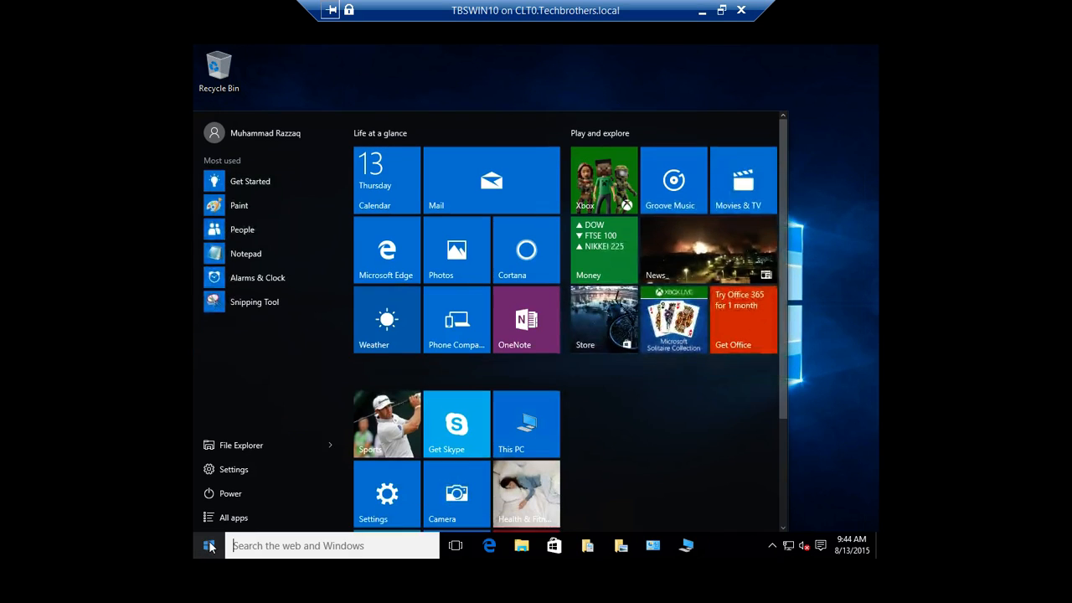
left_click(330, 446)
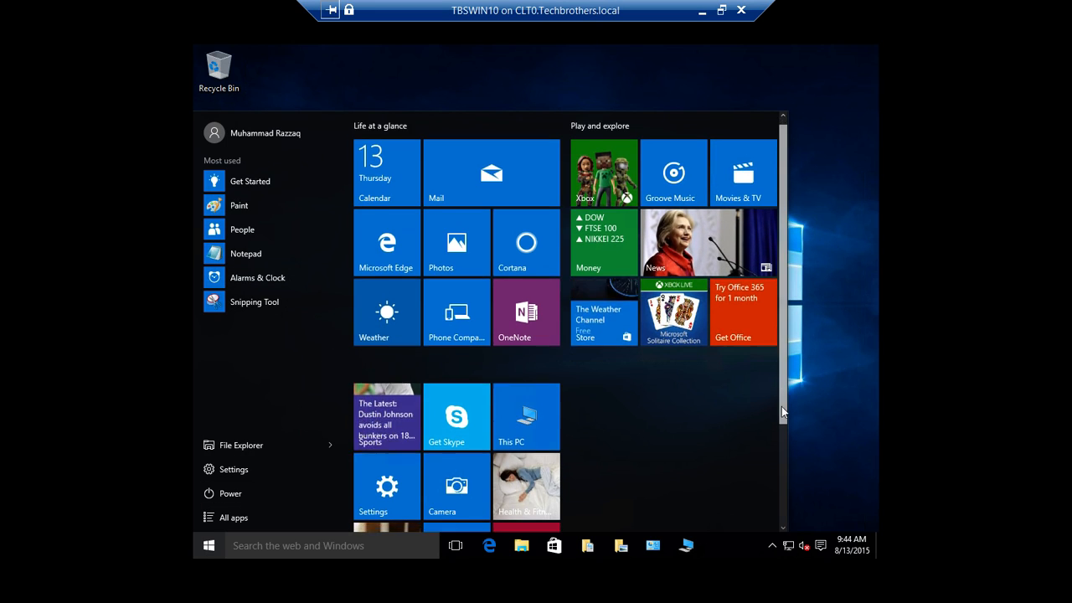
Step: Pin People to Start from the Most used list so it joins Calculator's tile
scroll("down", 3)
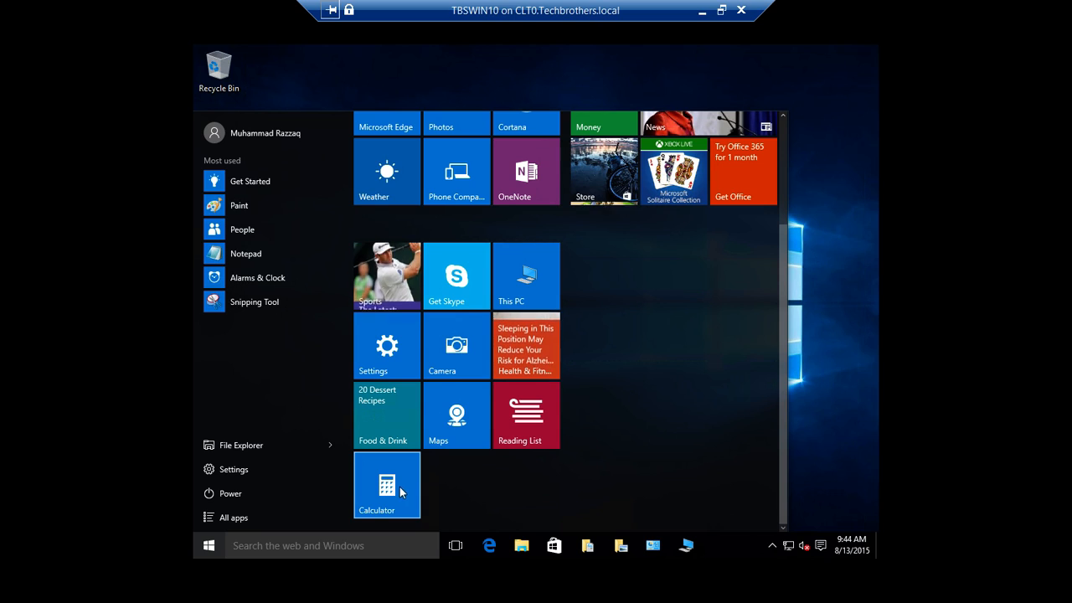
mouse_move(244, 253)
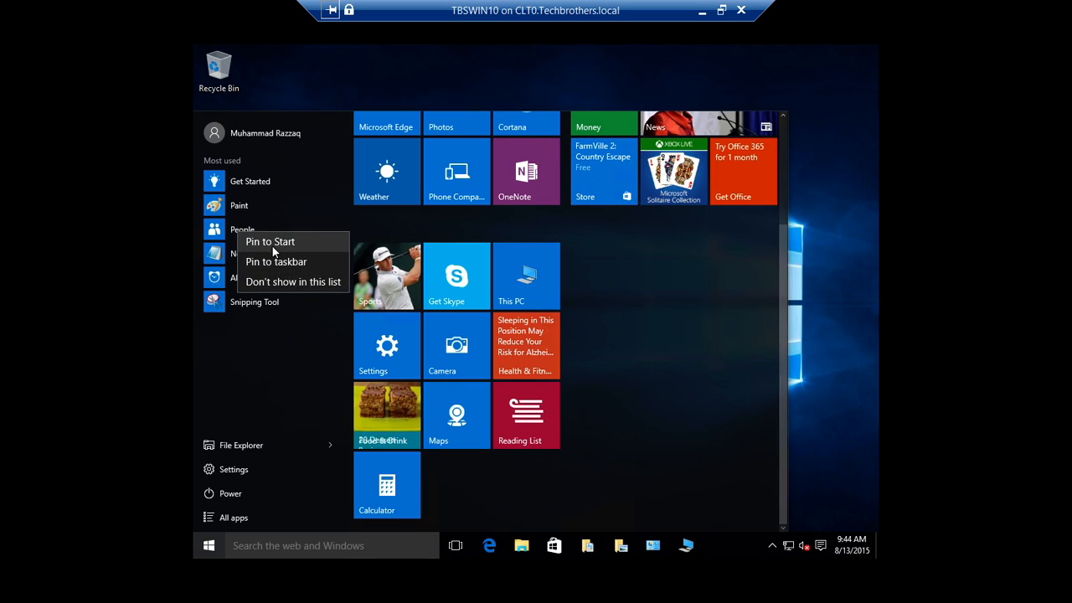
left_click(270, 241)
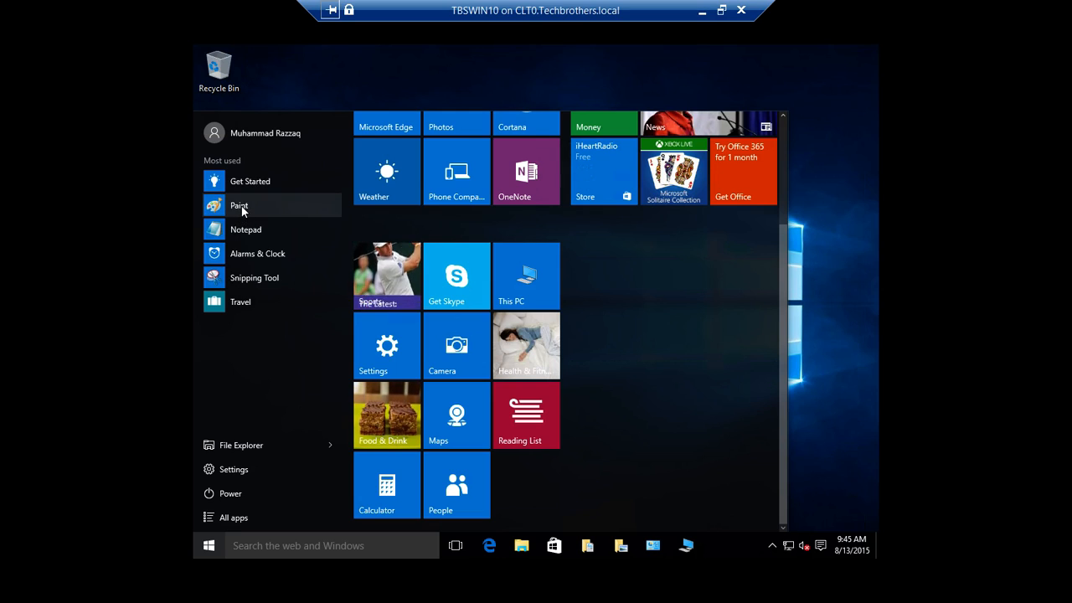
Step: Bring up Paint's pinning options from the Most used list
right_click(240, 204)
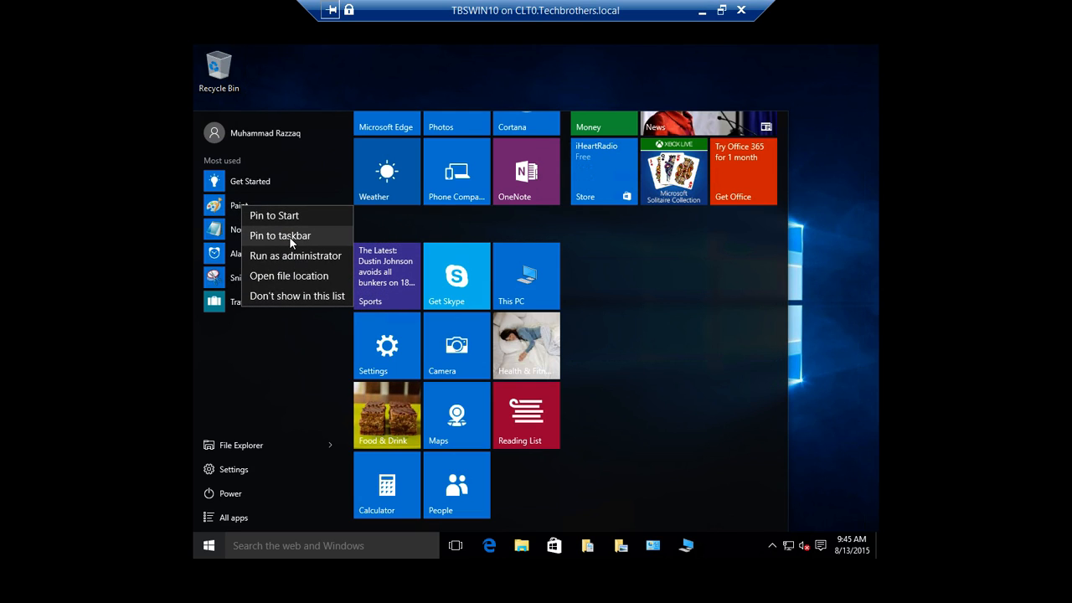
mouse_move(714, 549)
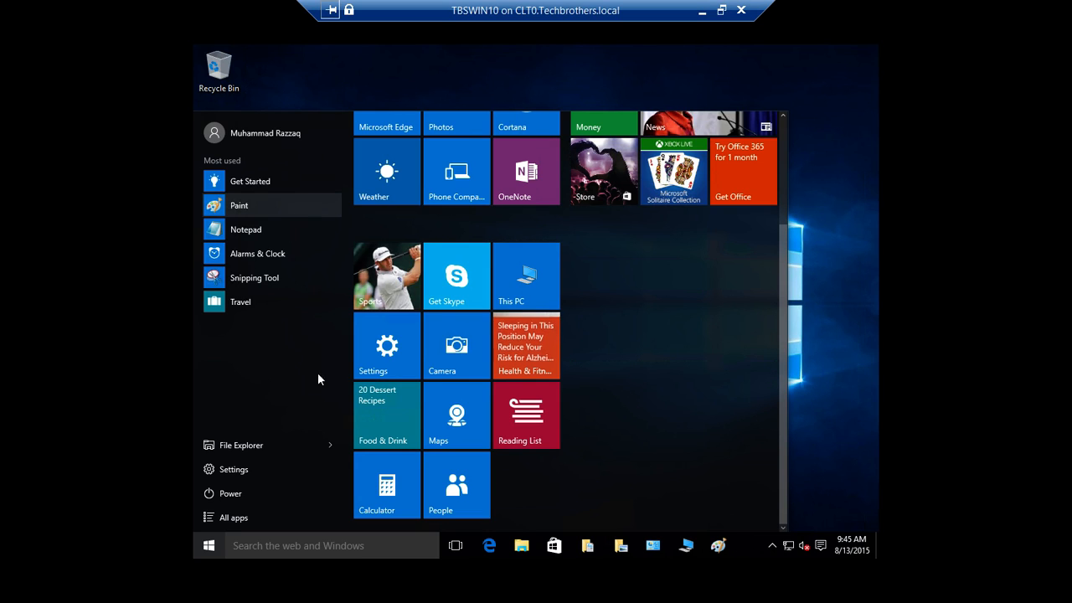
mouse_move(293, 338)
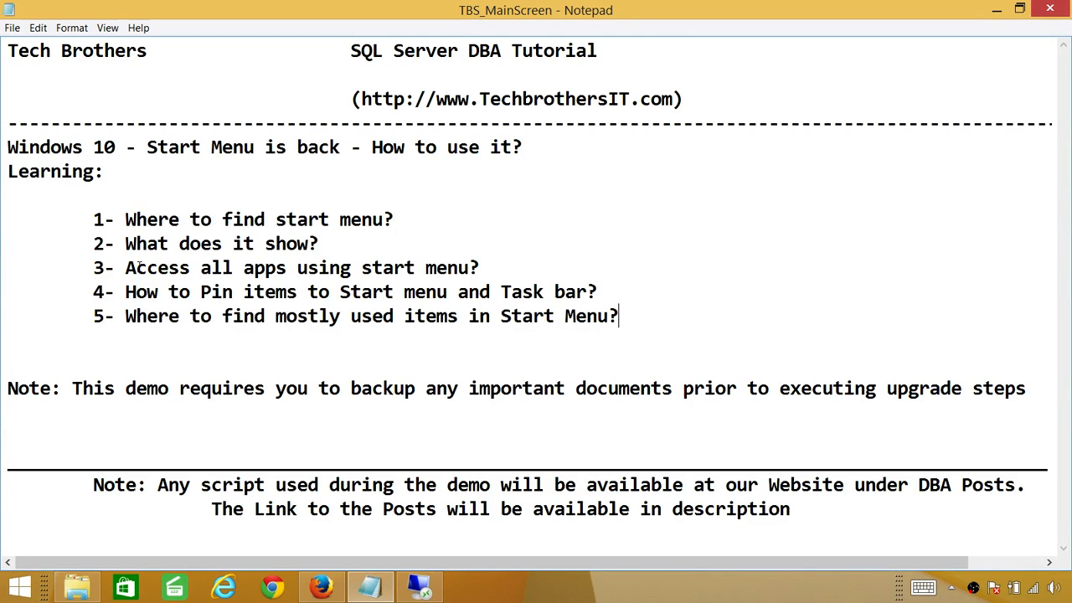
mouse_move(275, 326)
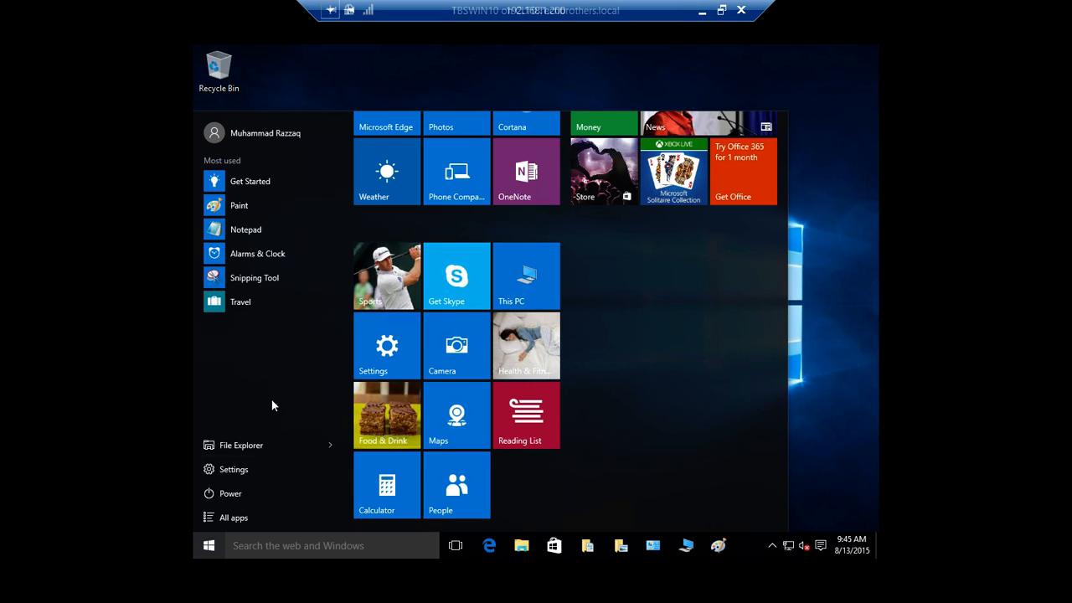
mouse_move(293, 344)
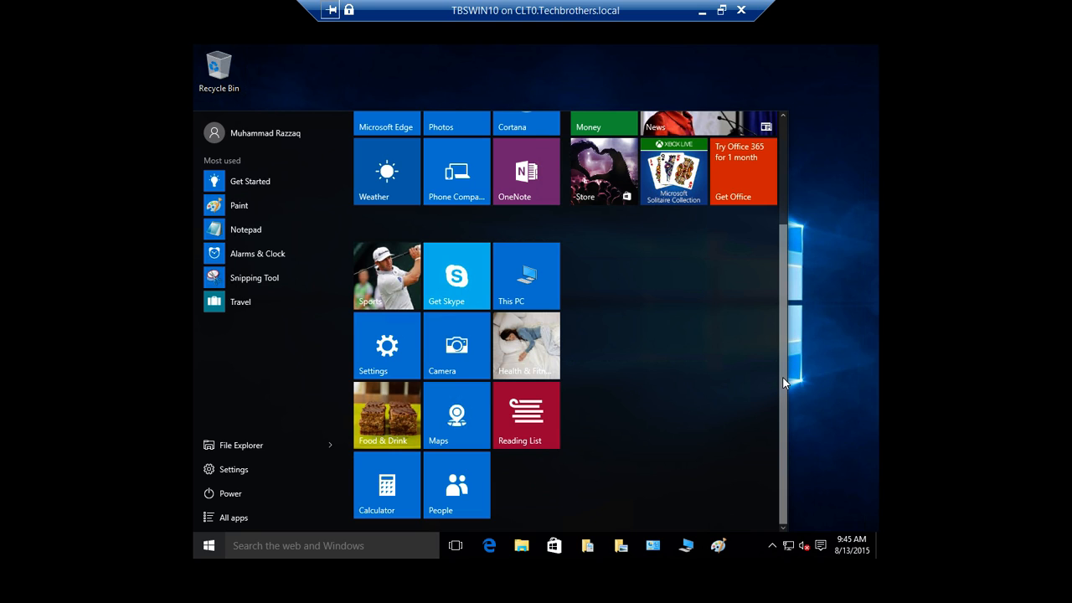
scroll("down", 3)
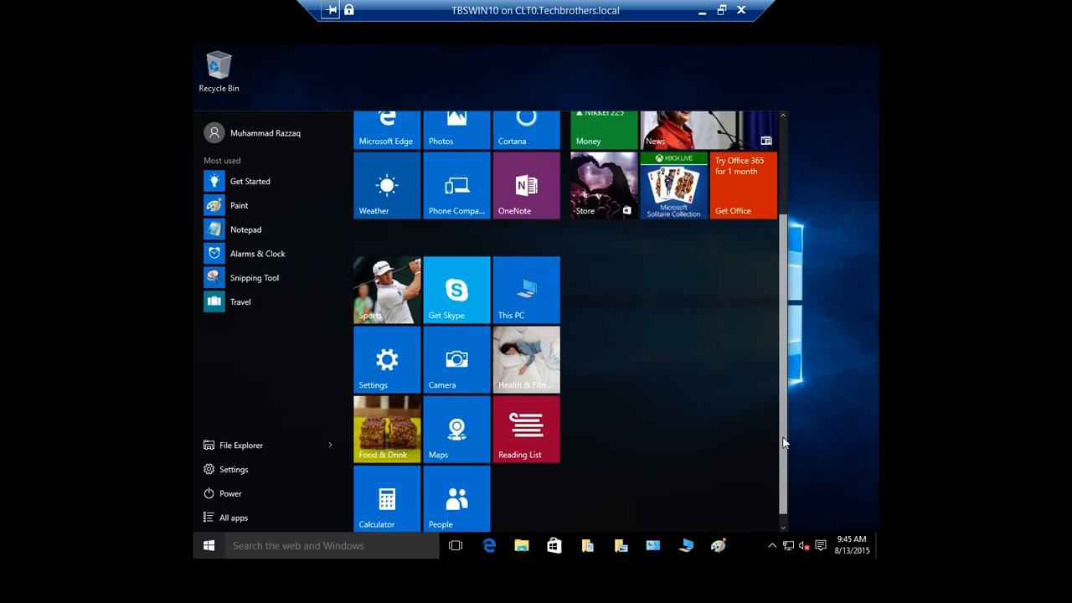